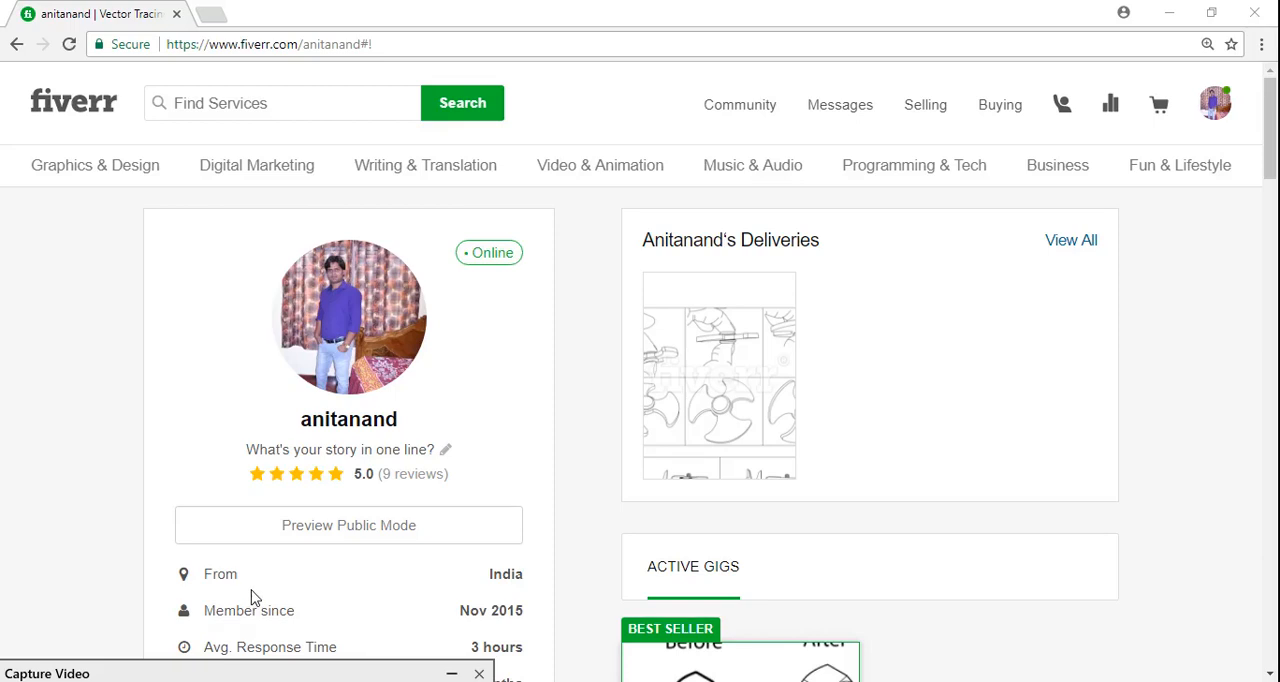
{"action": "mouse_move", "coordinate": [968, 371]}
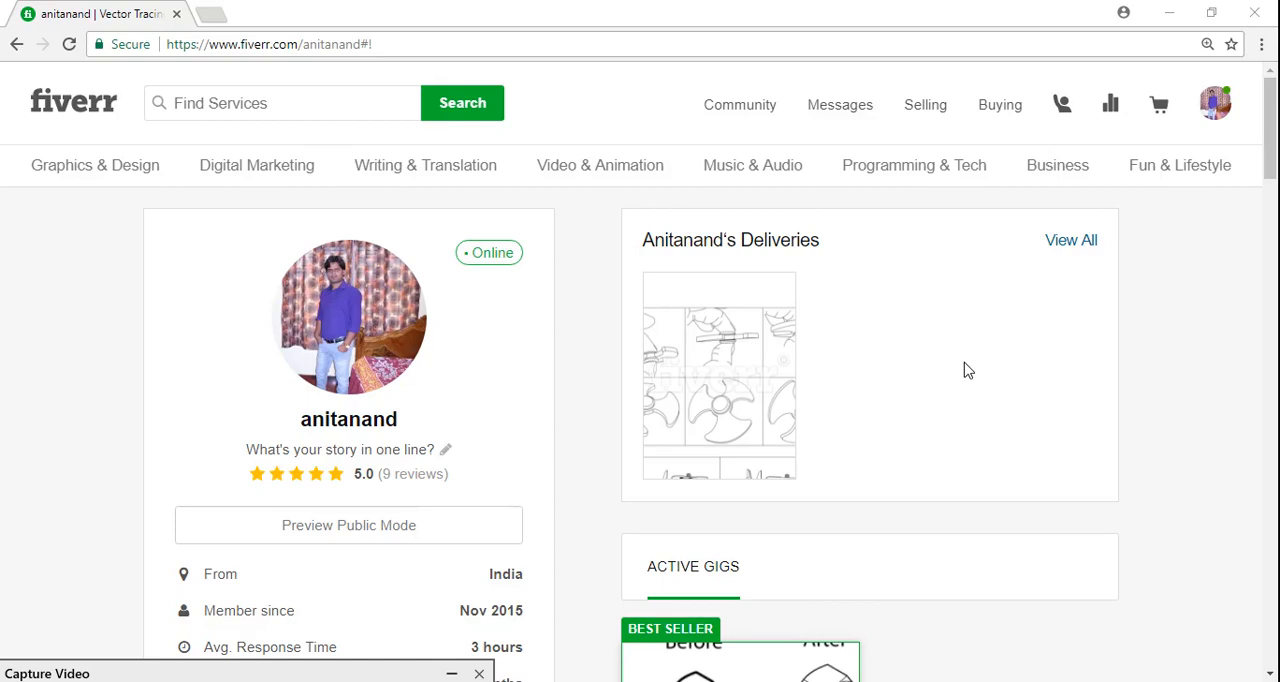
{"action": "mouse_move", "coordinate": [1091, 308]}
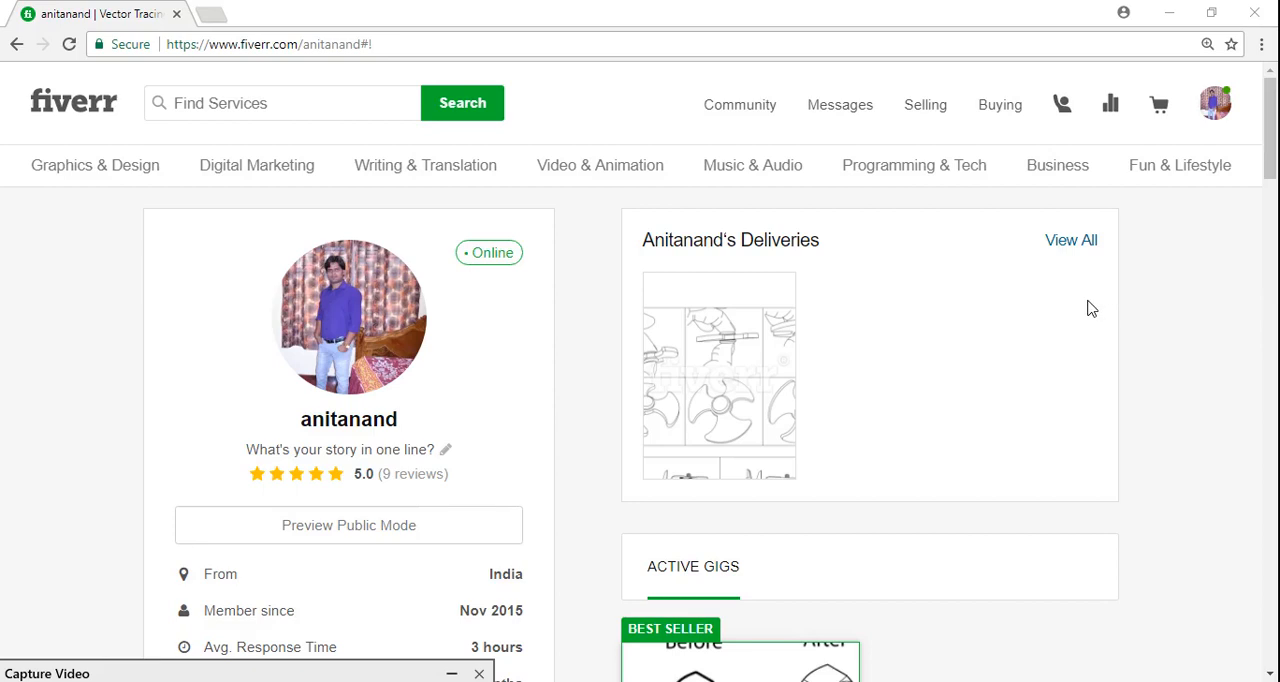
{"action": "mouse_move", "coordinate": [1075, 324]}
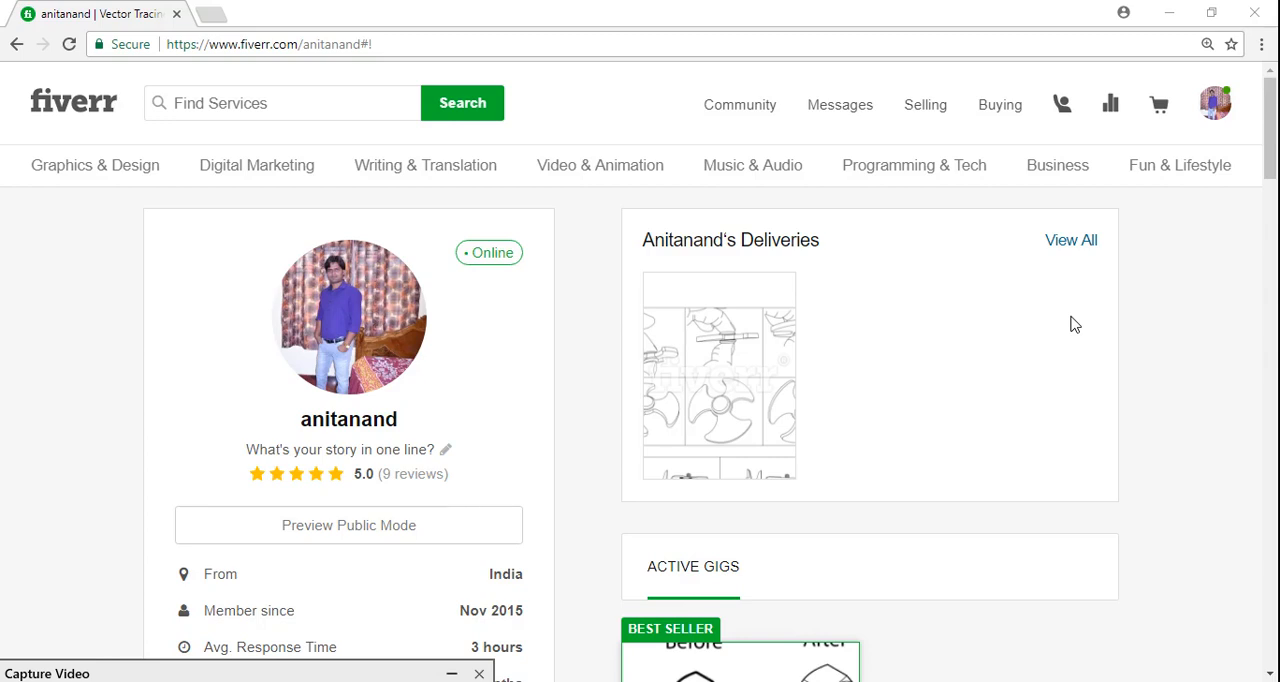
{"action": "mouse_move", "coordinate": [1007, 292]}
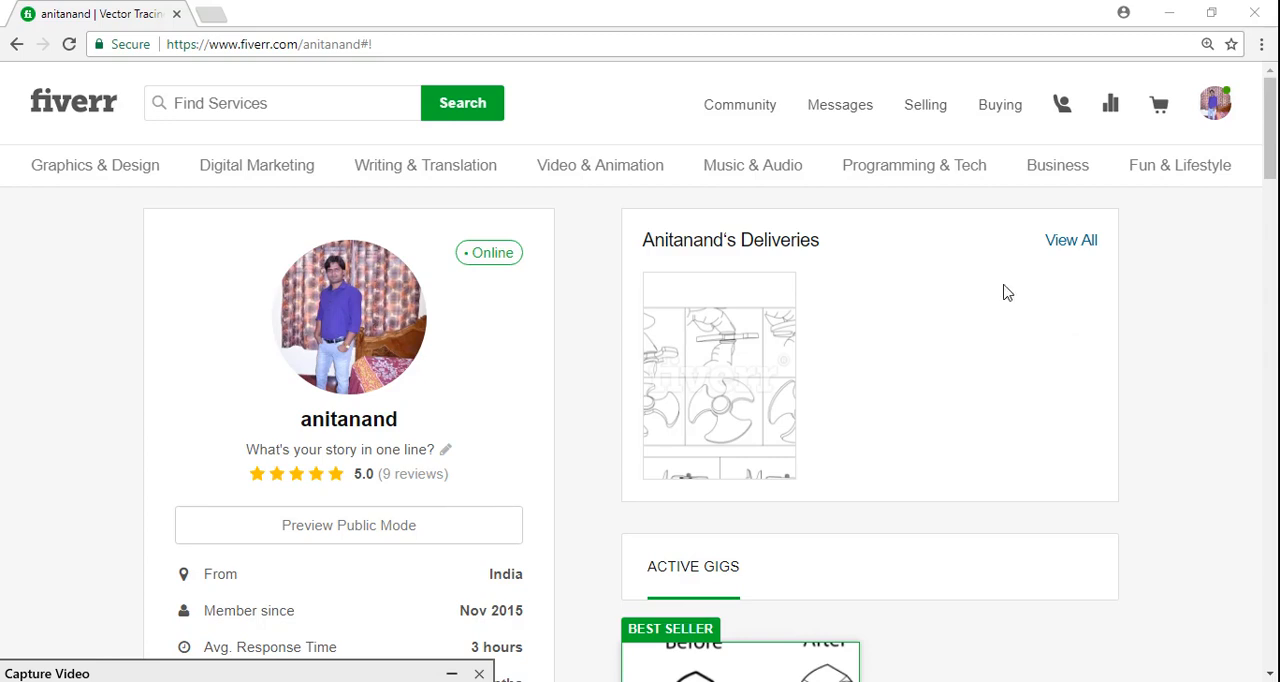
Open the $25 InDesign template order via Selling, Dashboard and the Deliver Now to-do.
{"action": "left_click", "coordinate": [924, 104]}
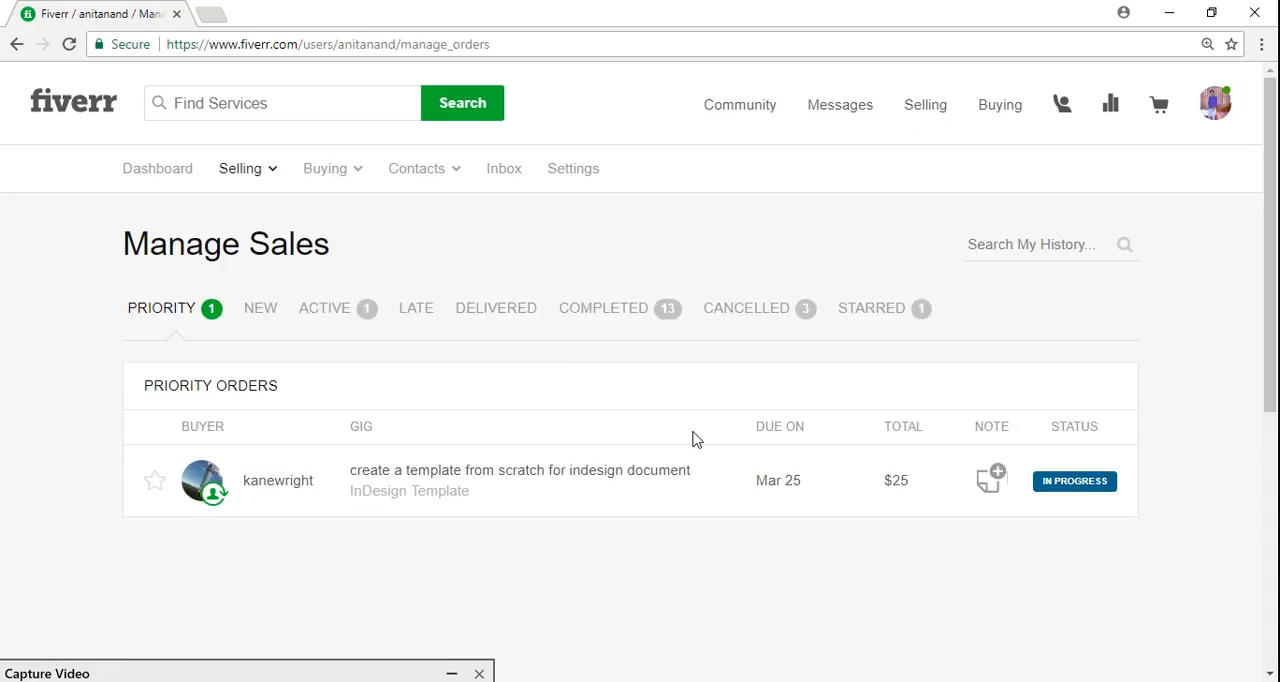
{"action": "mouse_move", "coordinate": [318, 404]}
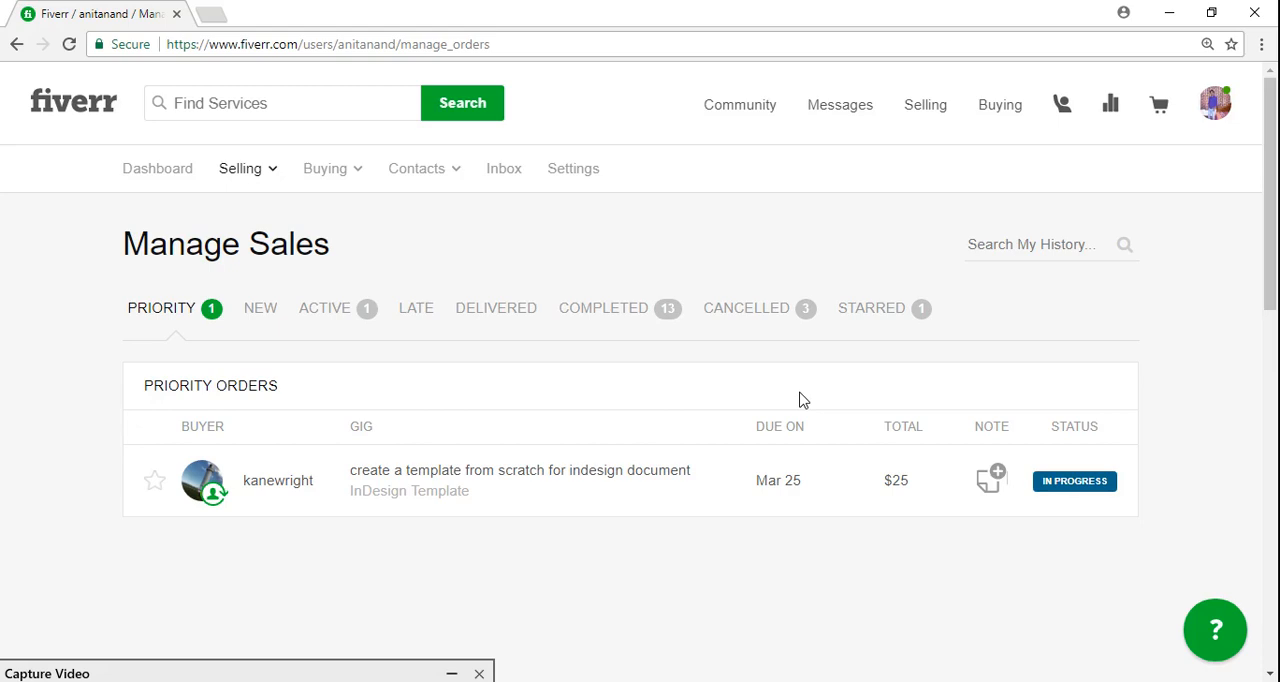
{"action": "mouse_move", "coordinate": [157, 168]}
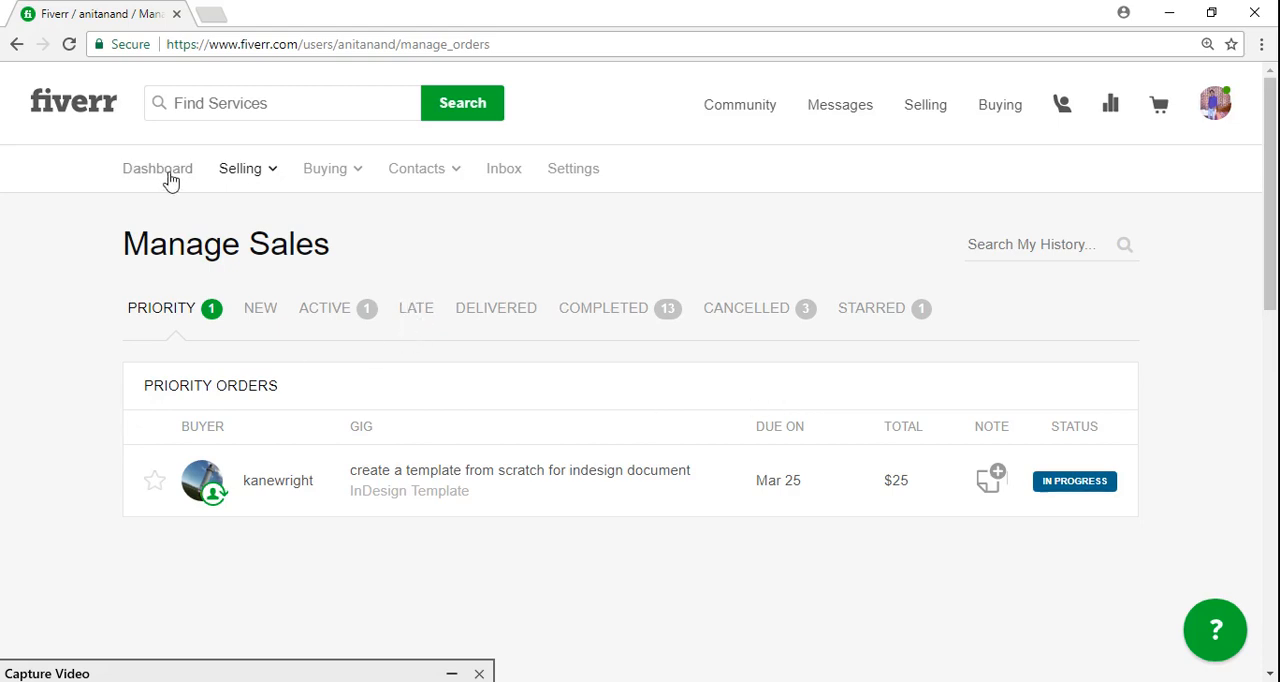
{"action": "left_click", "coordinate": [157, 168]}
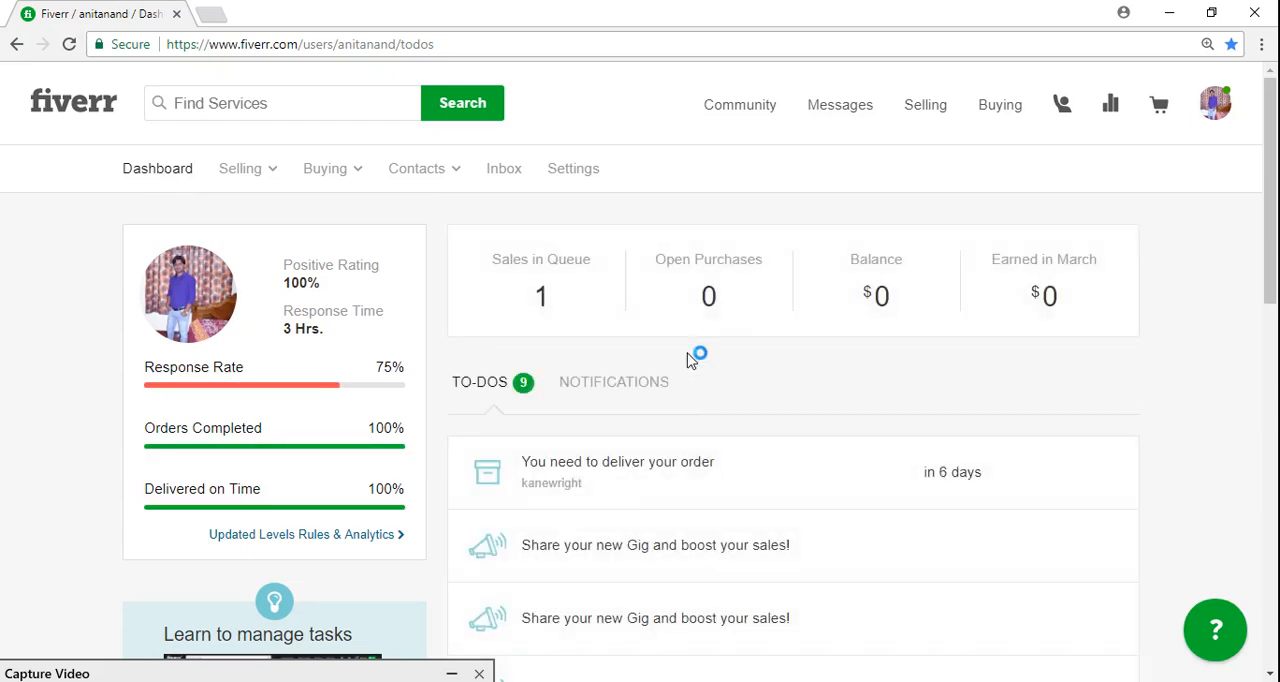
{"action": "mouse_move", "coordinate": [530, 413]}
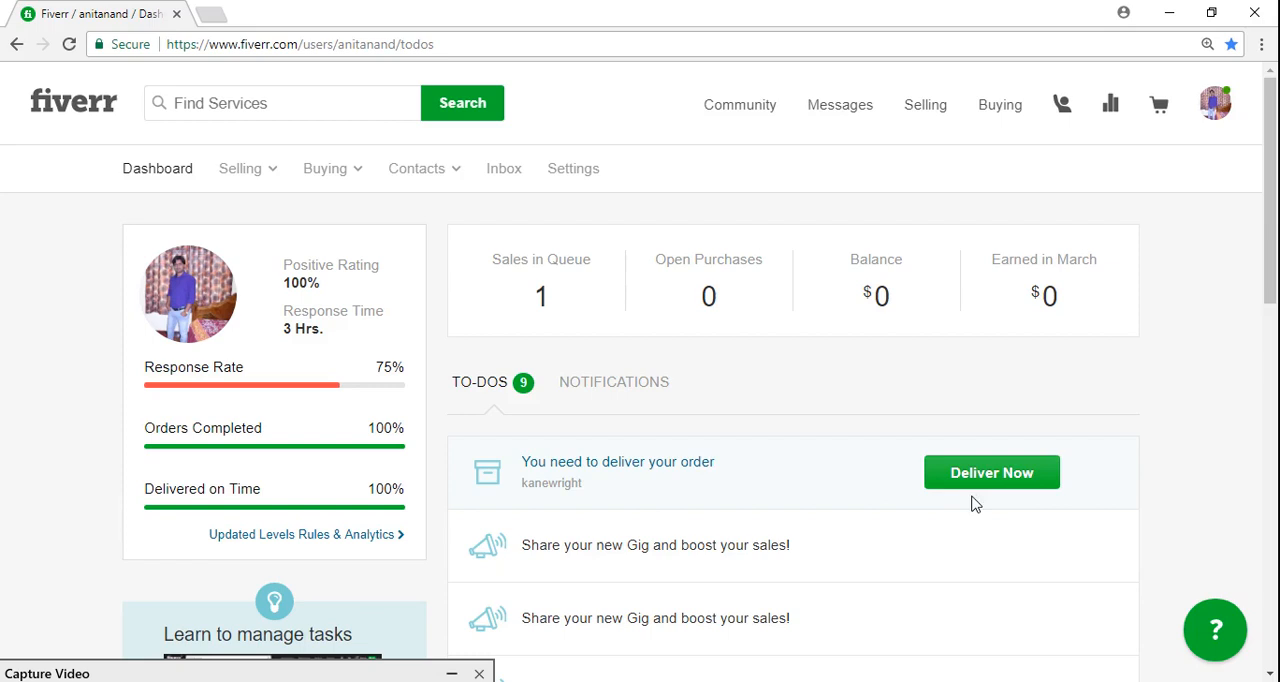
{"action": "left_click", "coordinate": [991, 472]}
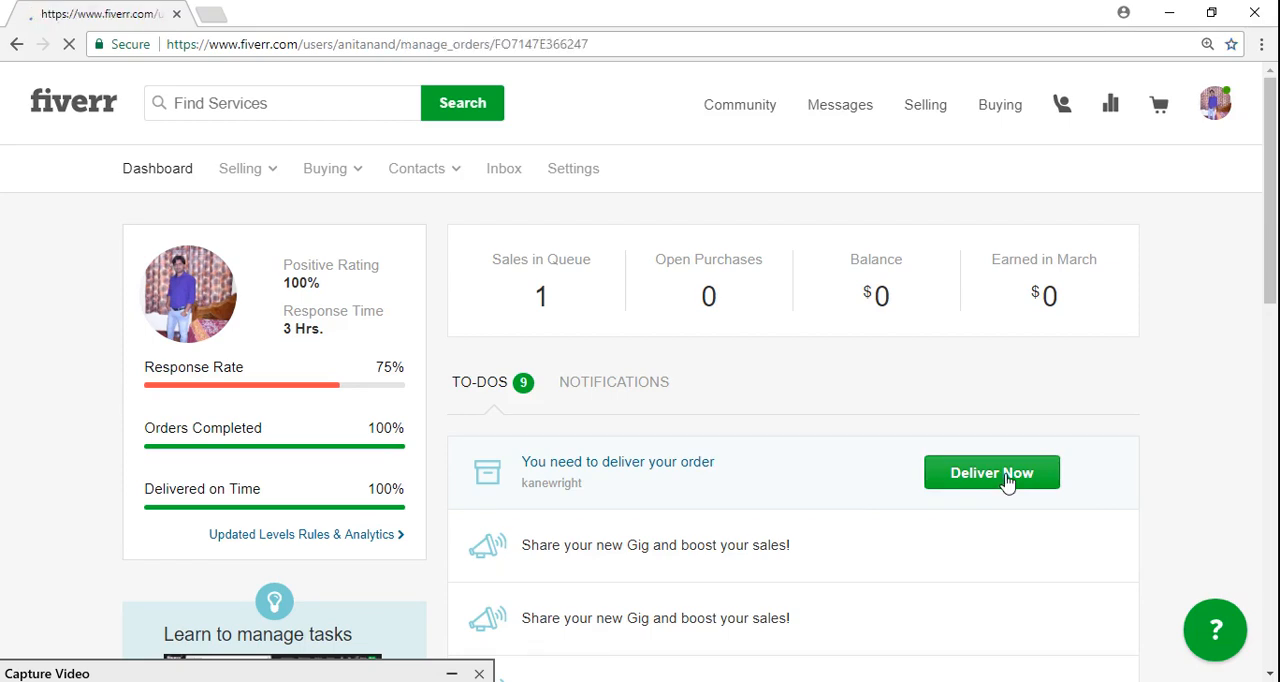
{"action": "left_click", "coordinate": [991, 472]}
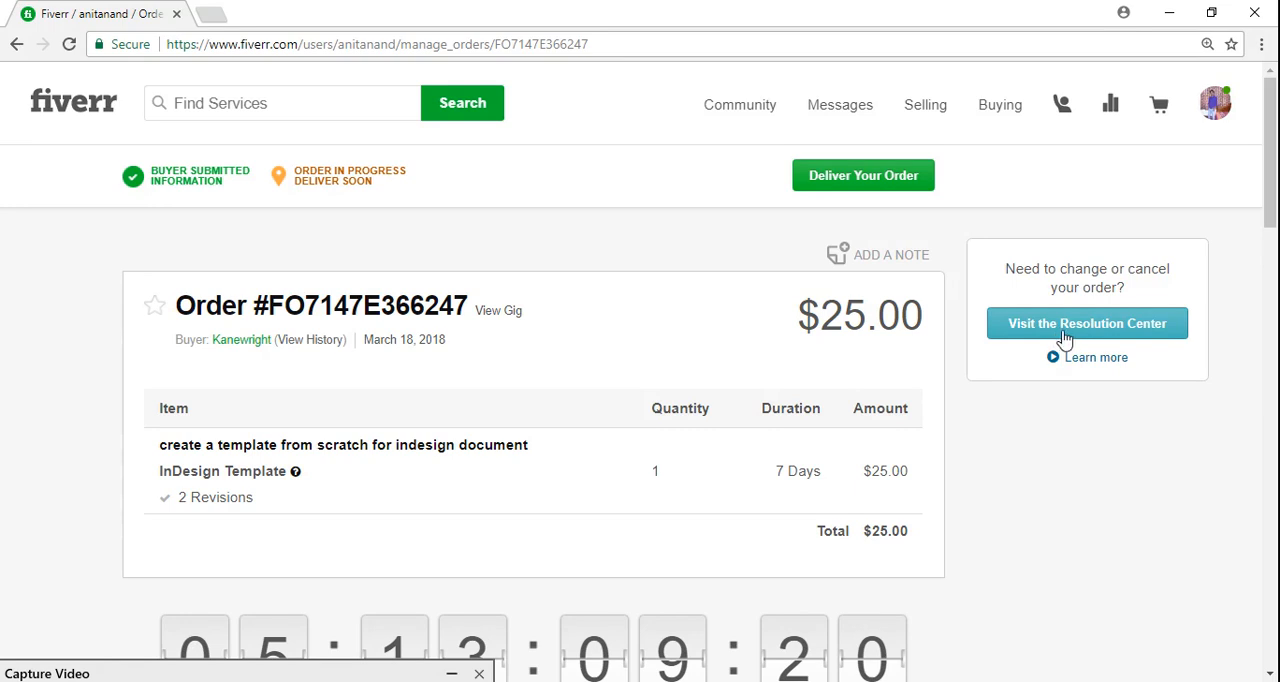
{"action": "mouse_move", "coordinate": [1170, 330]}
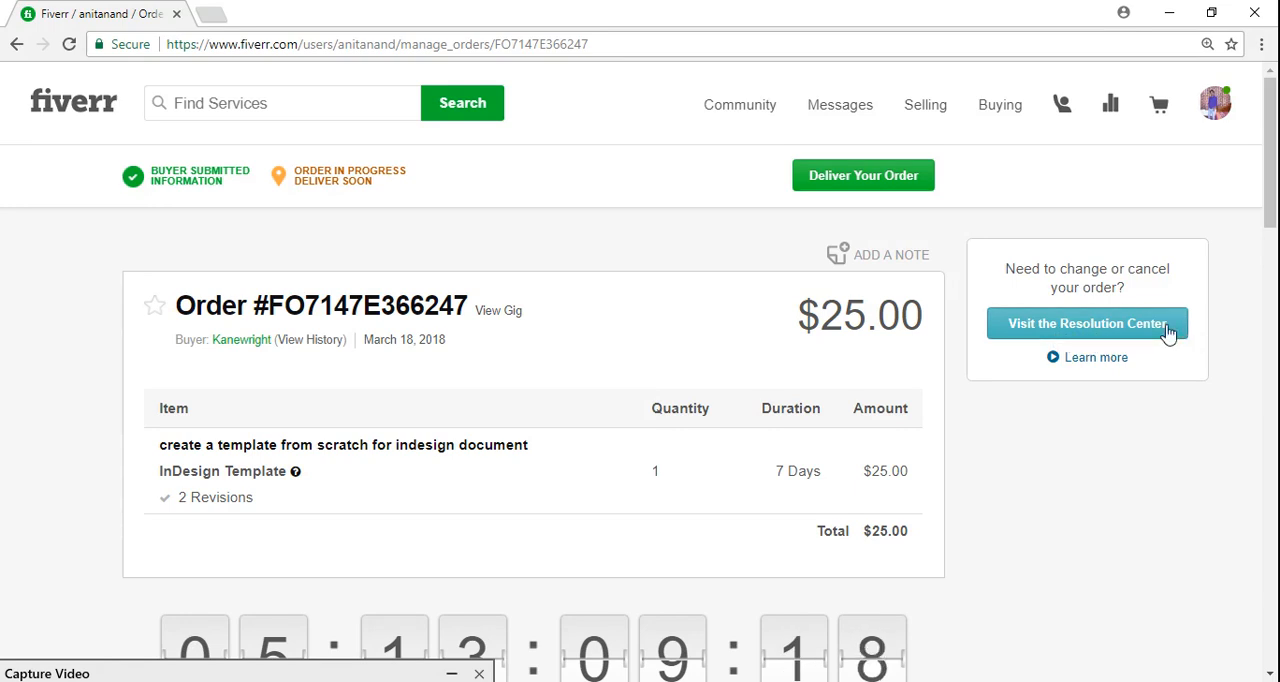
Report in the Resolution Center that personal/technical reasons prevent completing the work.
{"action": "left_click", "coordinate": [1086, 323]}
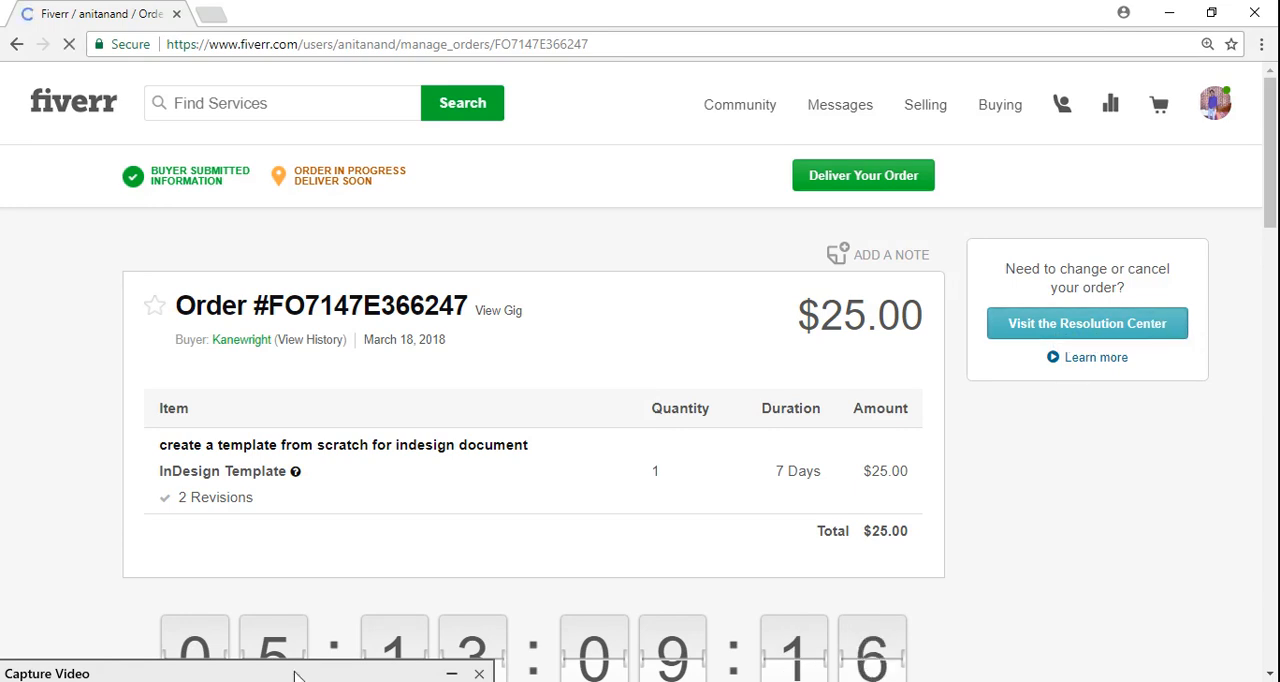
{"action": "left_click", "coordinate": [1086, 323]}
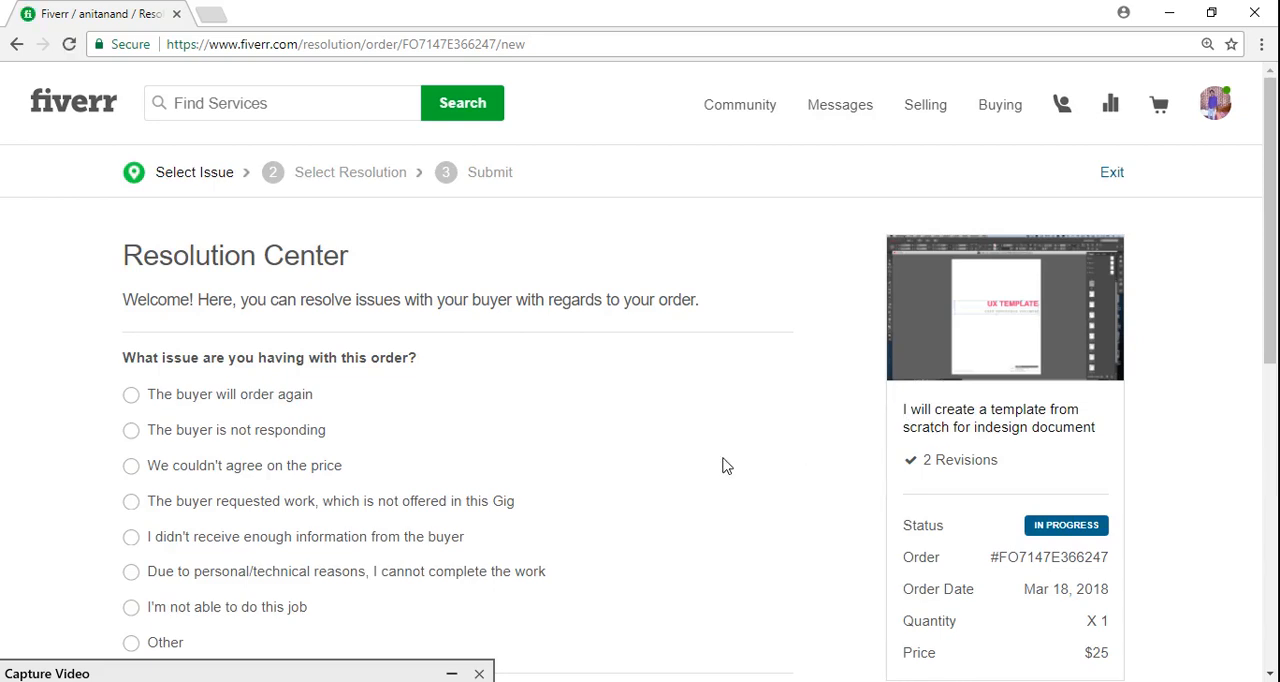
{"action": "scroll", "scroll_direction": "down", "scroll_amount": 3}
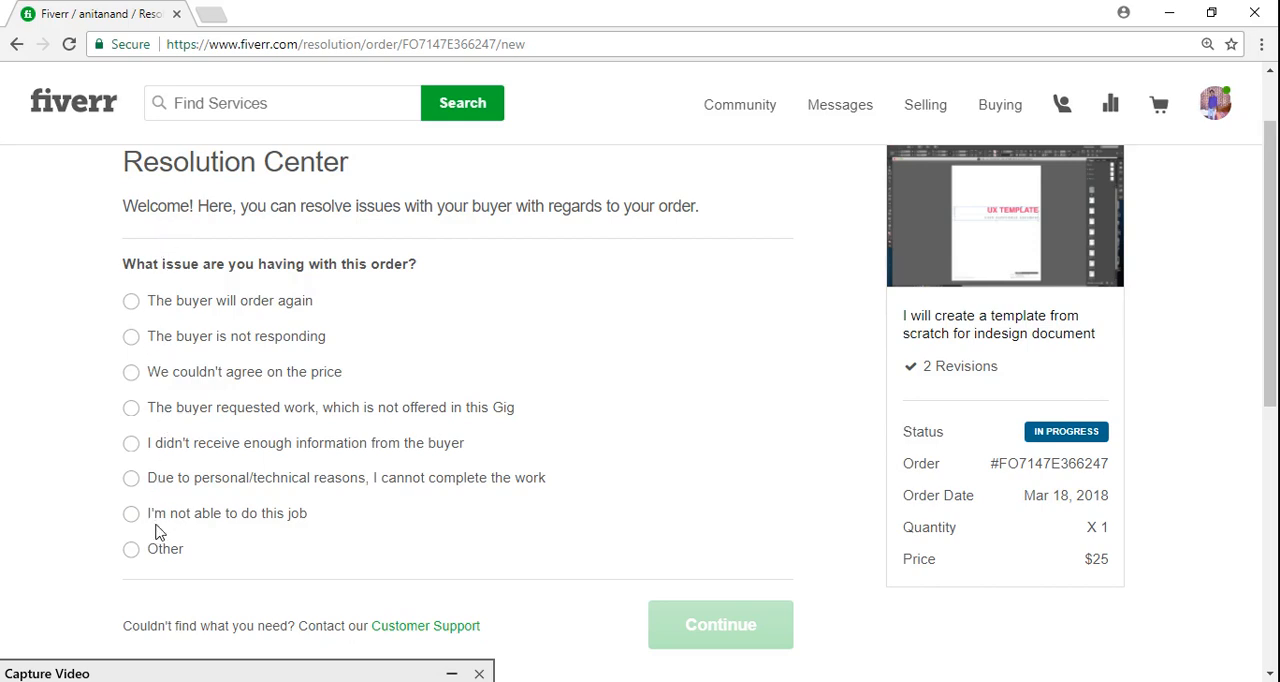
{"action": "mouse_move", "coordinate": [203, 325]}
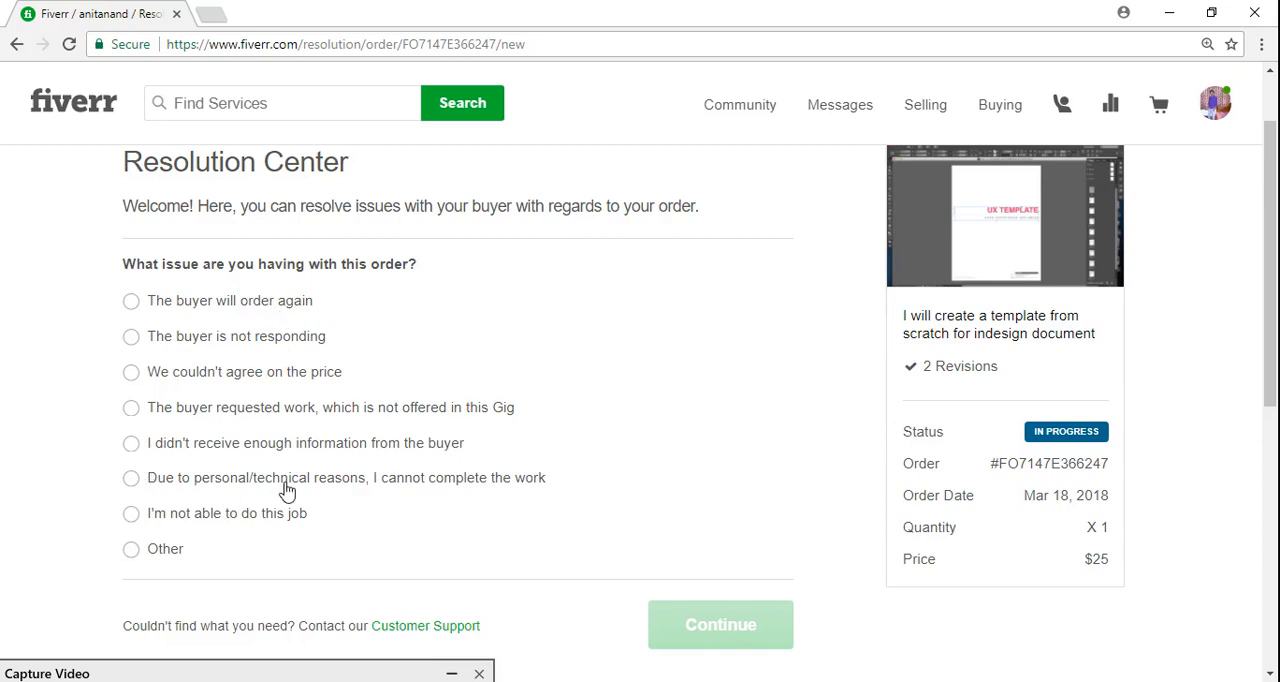
{"action": "mouse_move", "coordinate": [145, 482]}
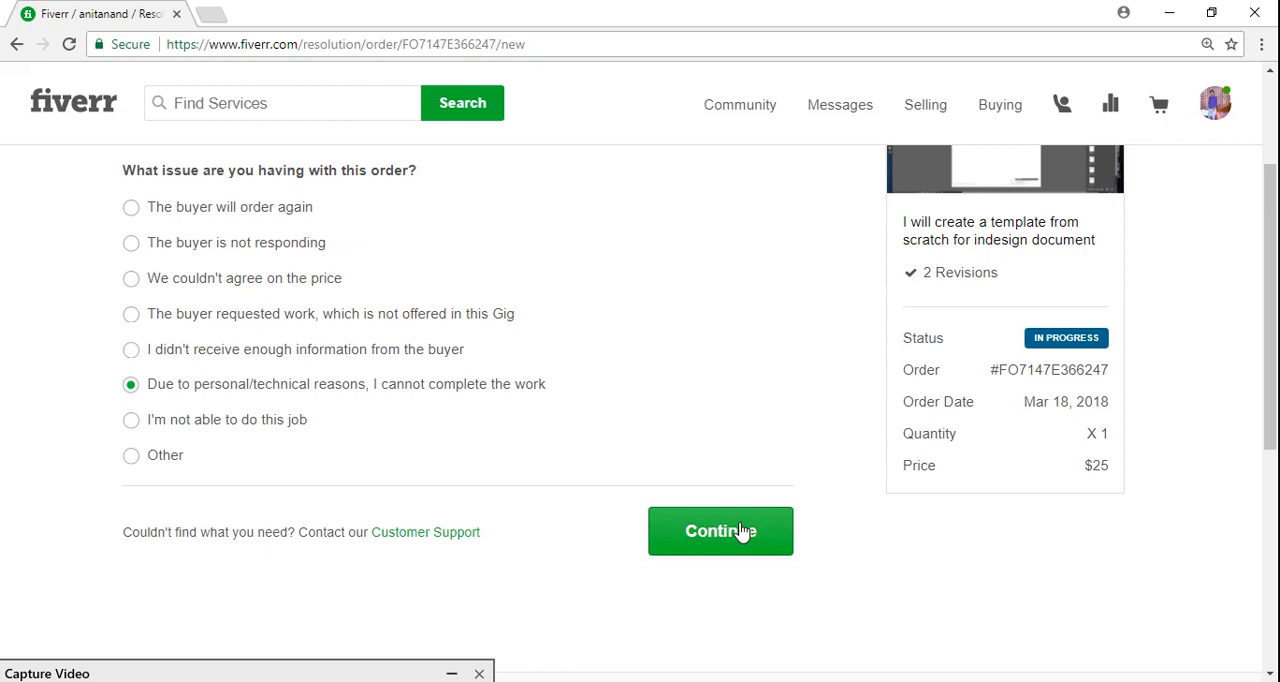
{"action": "left_click", "coordinate": [720, 531]}
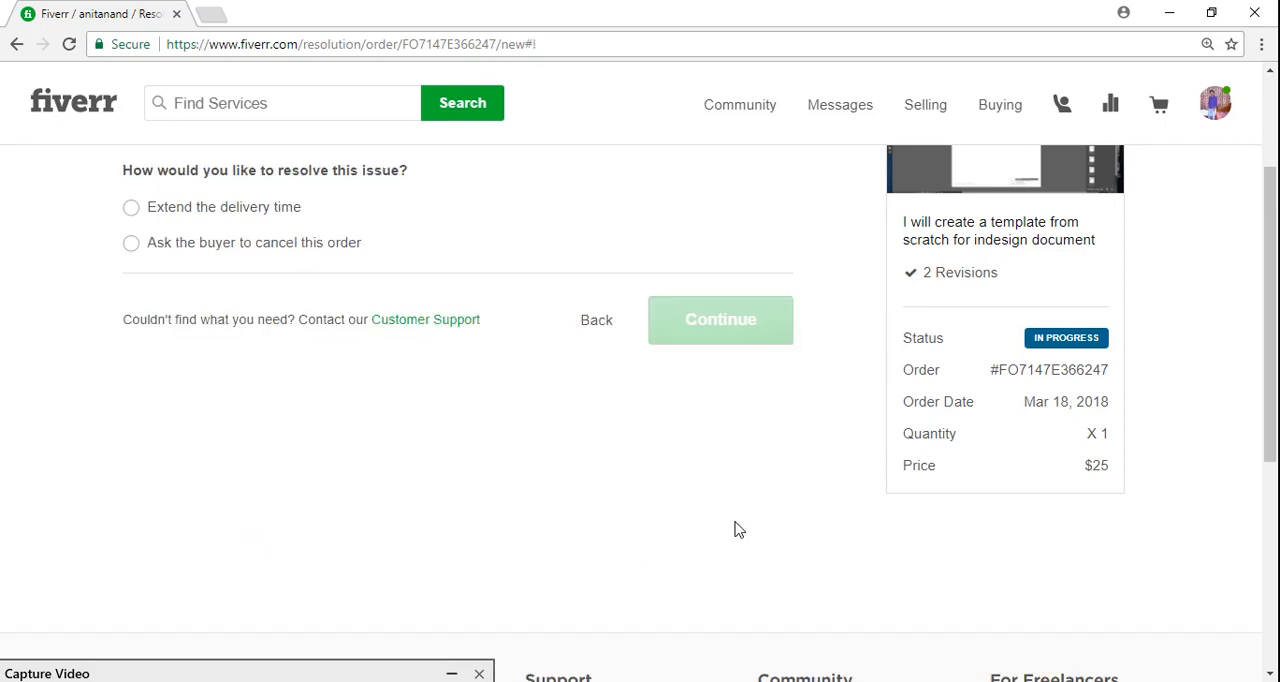
Select 'Ask the buyer to cancel this order' as the resolution and continue.
{"action": "scroll", "scroll_direction": "up", "scroll_amount": 3}
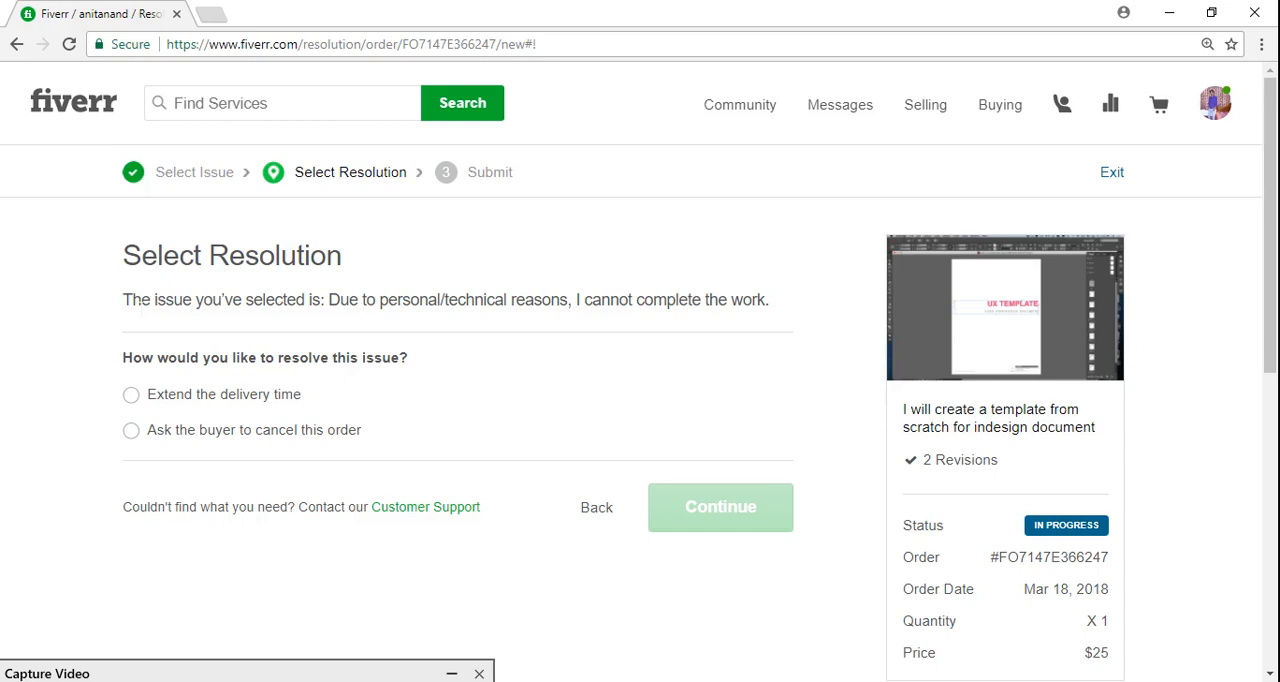
{"action": "mouse_move", "coordinate": [676, 322]}
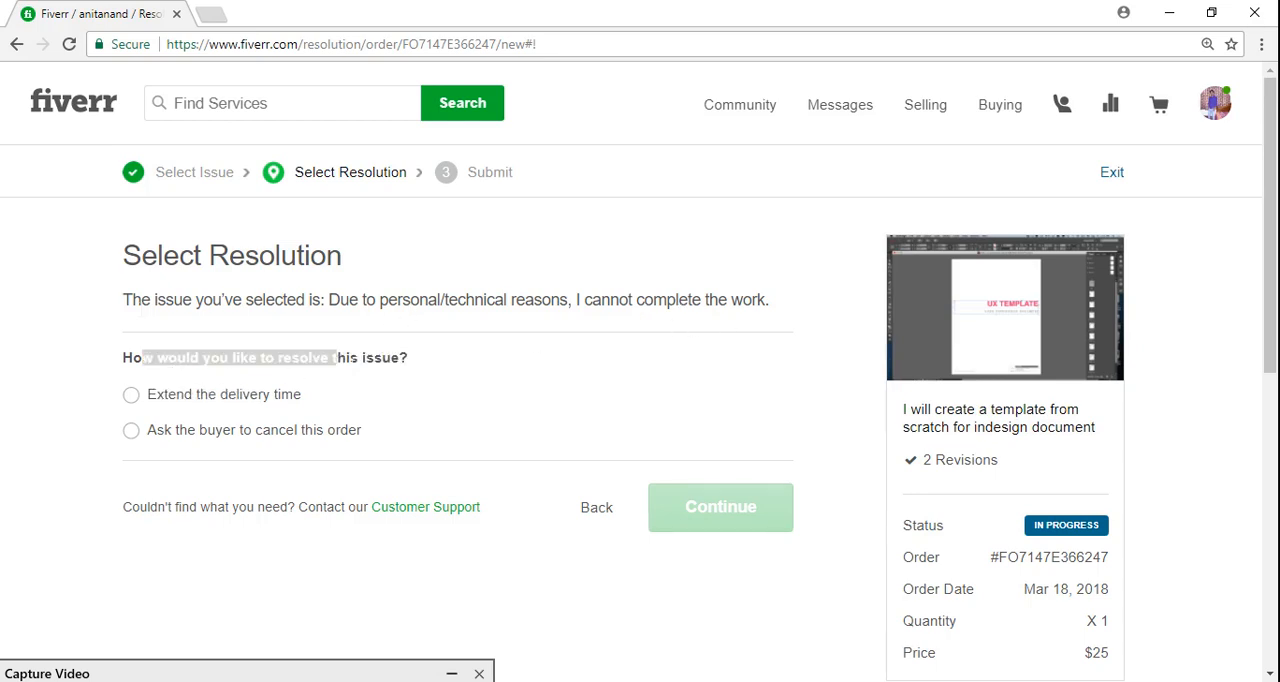
{"action": "mouse_move", "coordinate": [148, 438]}
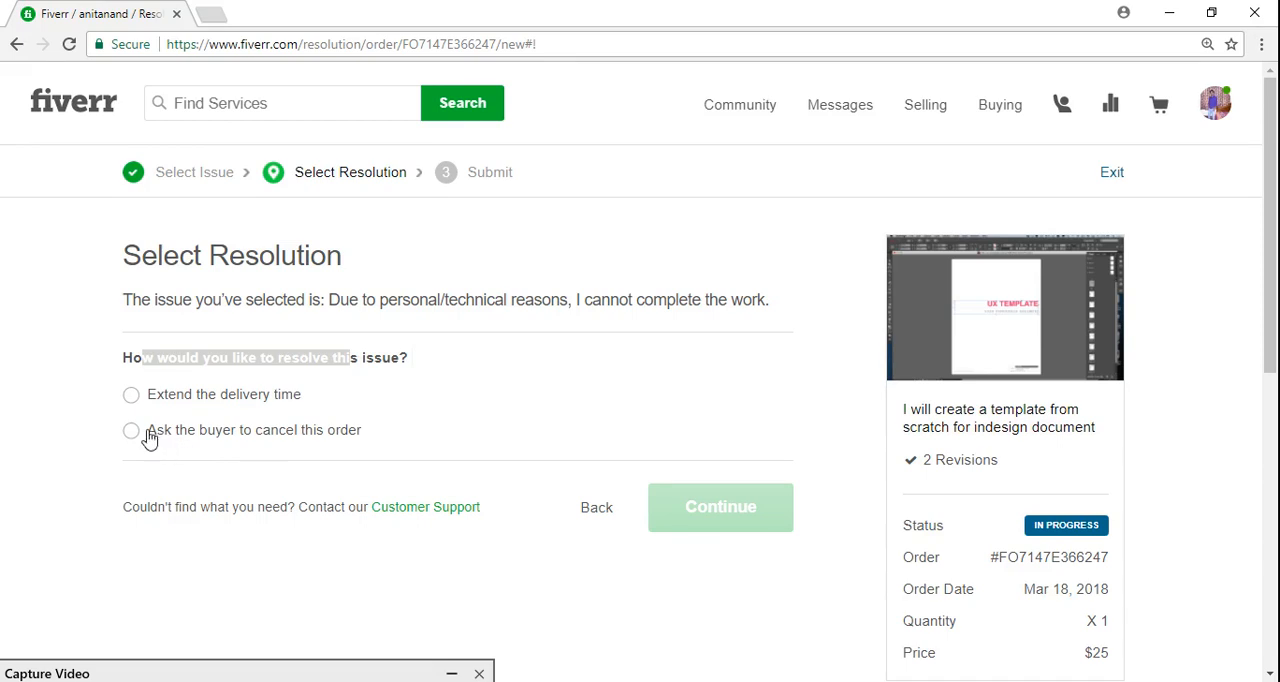
{"action": "left_click", "coordinate": [131, 429]}
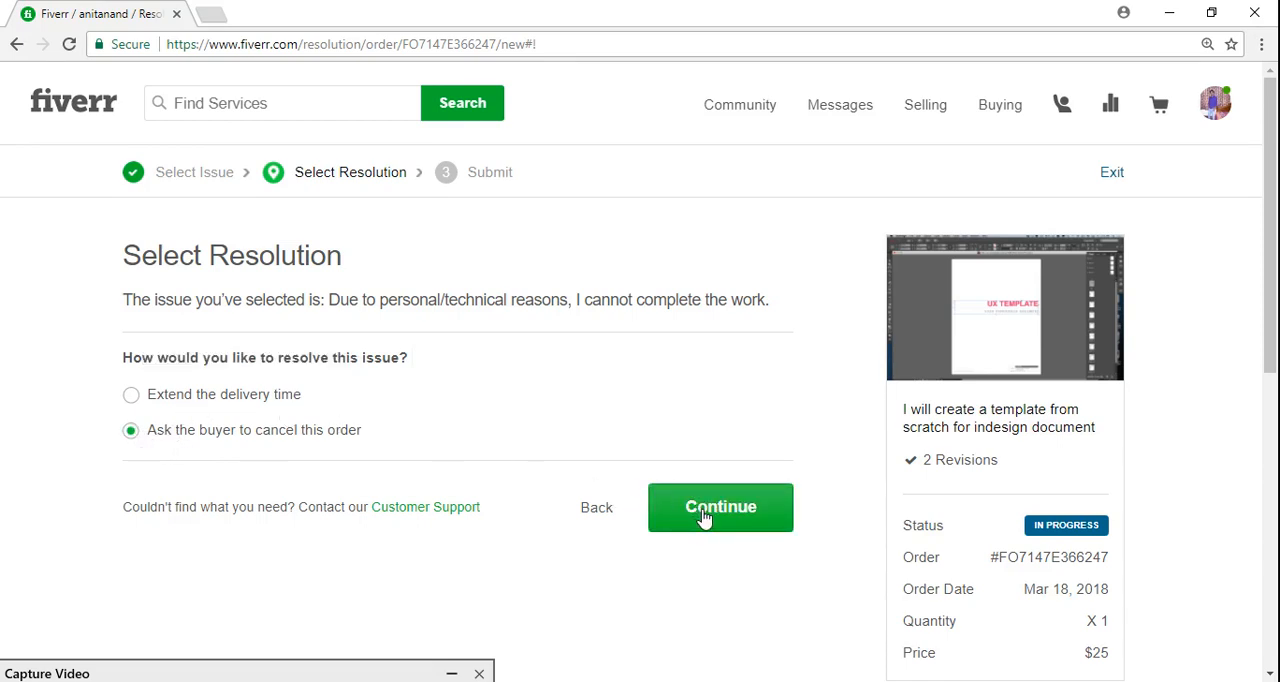
{"action": "mouse_move", "coordinate": [147, 413]}
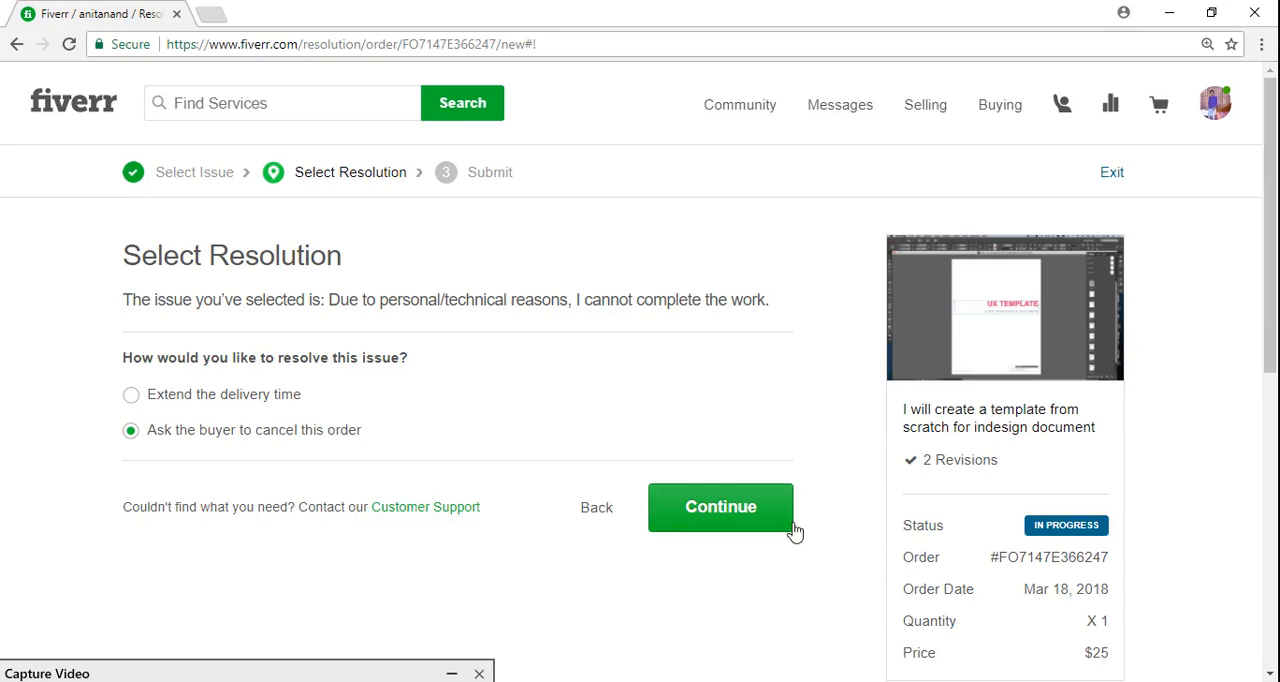
{"action": "scroll", "scroll_direction": "down", "scroll_amount": 3}
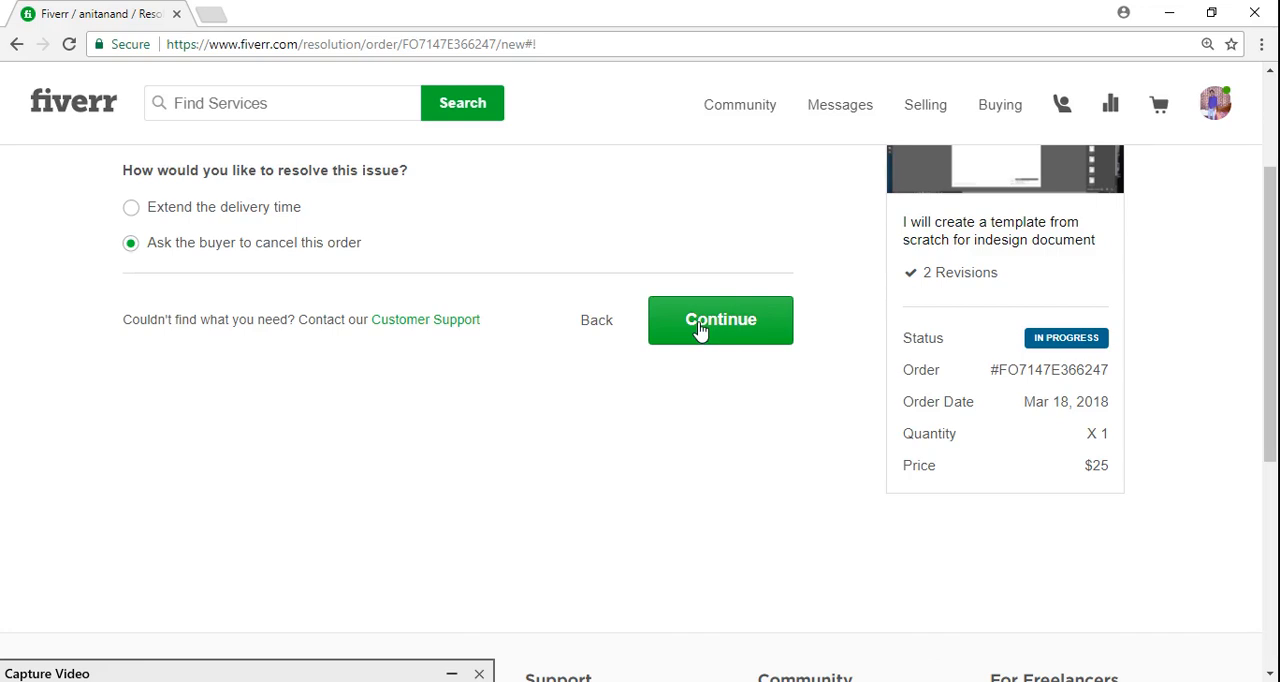
{"action": "left_click", "coordinate": [720, 319]}
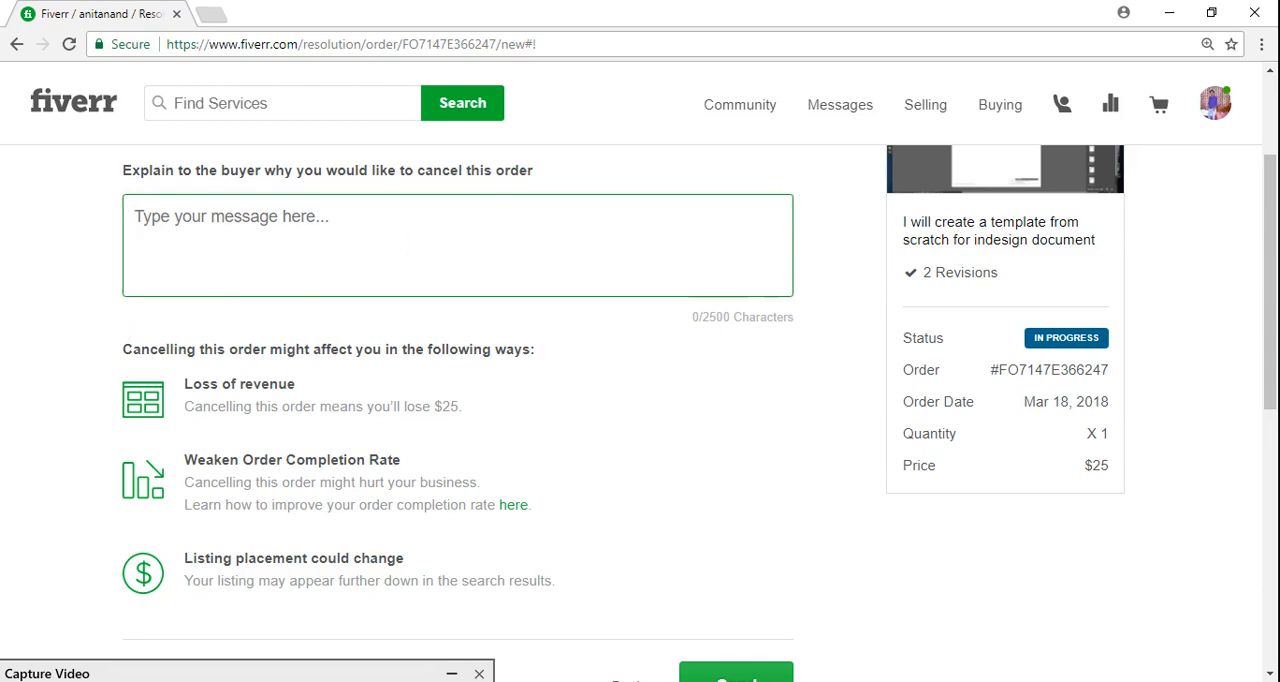
Explain 'Would not be able to complete on time due to personal reasons. Thanks'.
{"action": "type", "text": "W"}
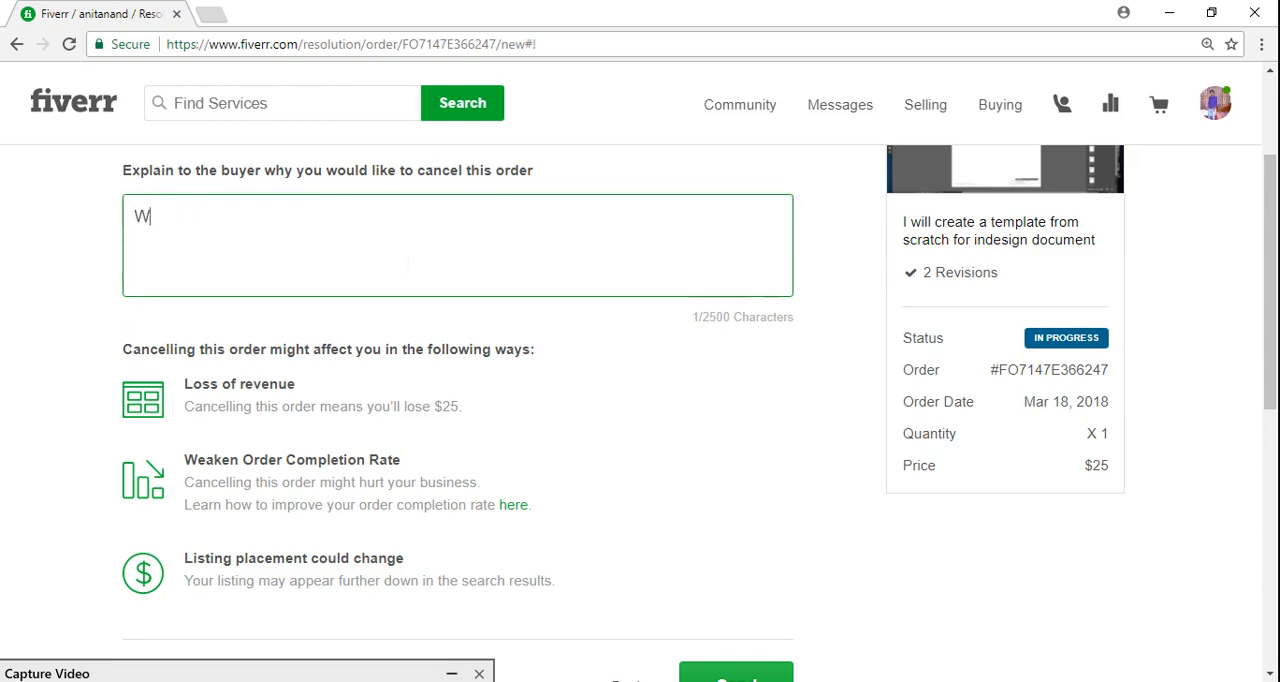
{"action": "type", "text": "ou"}
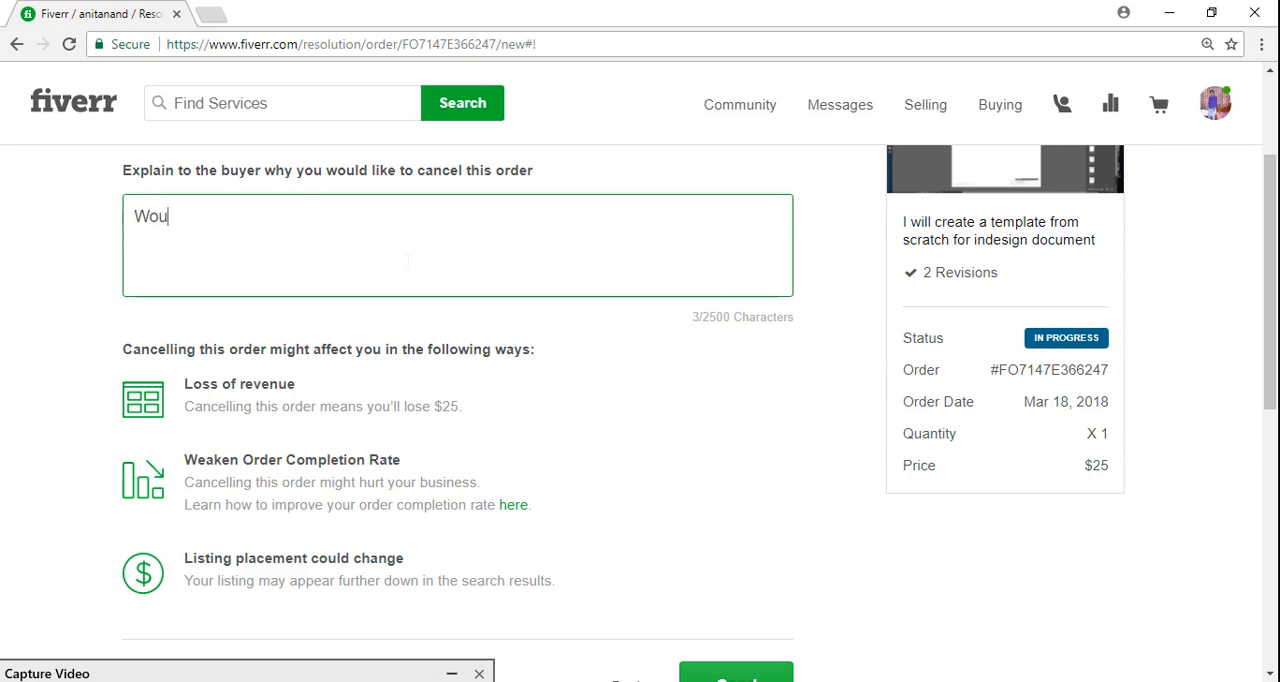
{"action": "type", "text": "ld"}
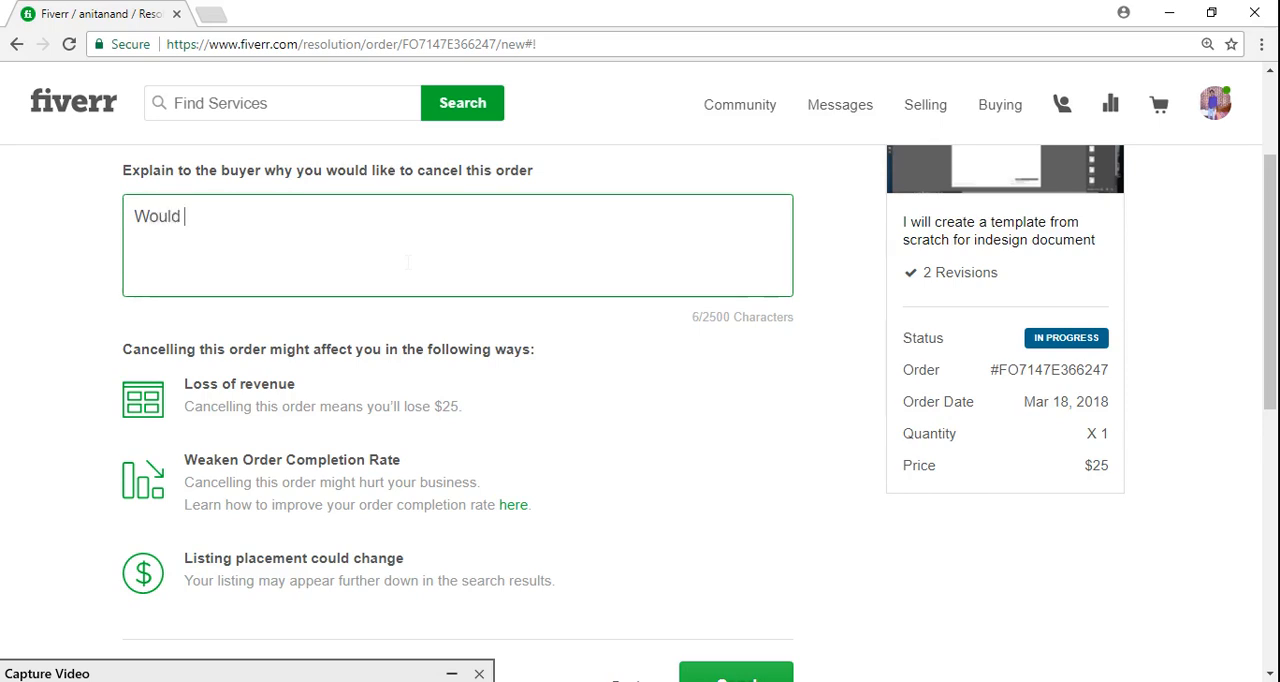
{"action": "type", "text": "not be able to"}
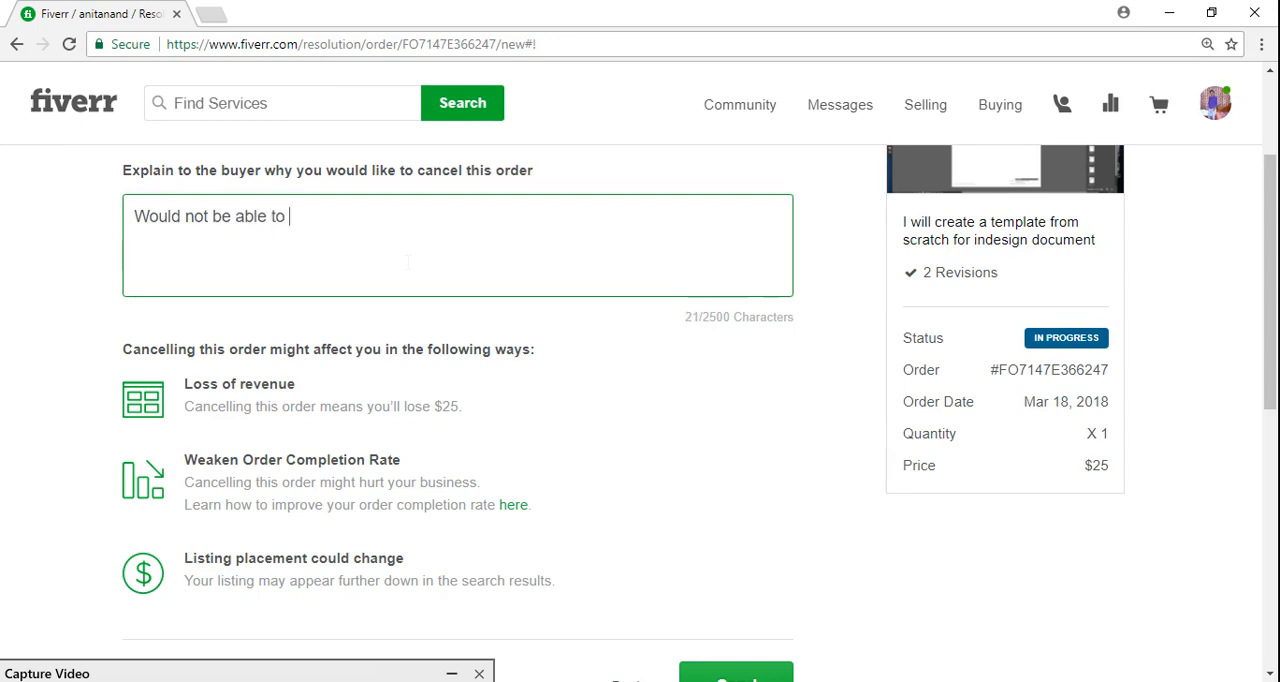
{"action": "type", "text": "complete"}
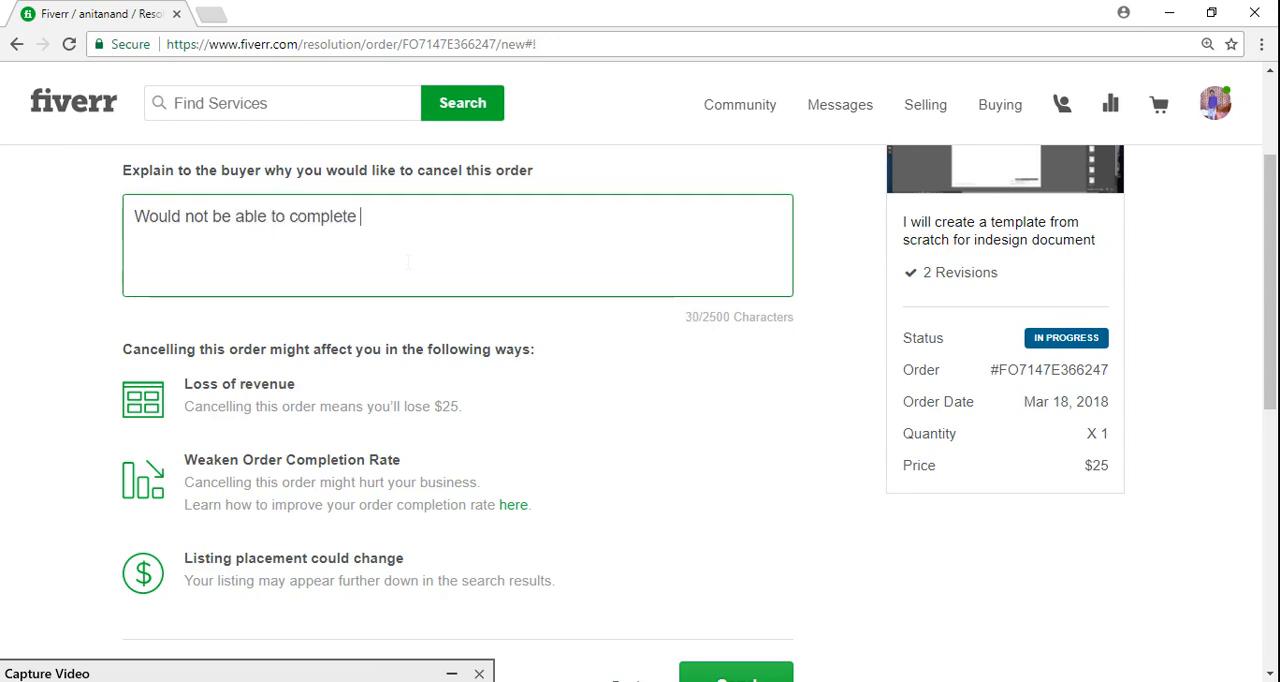
{"action": "type", "text": "on time"}
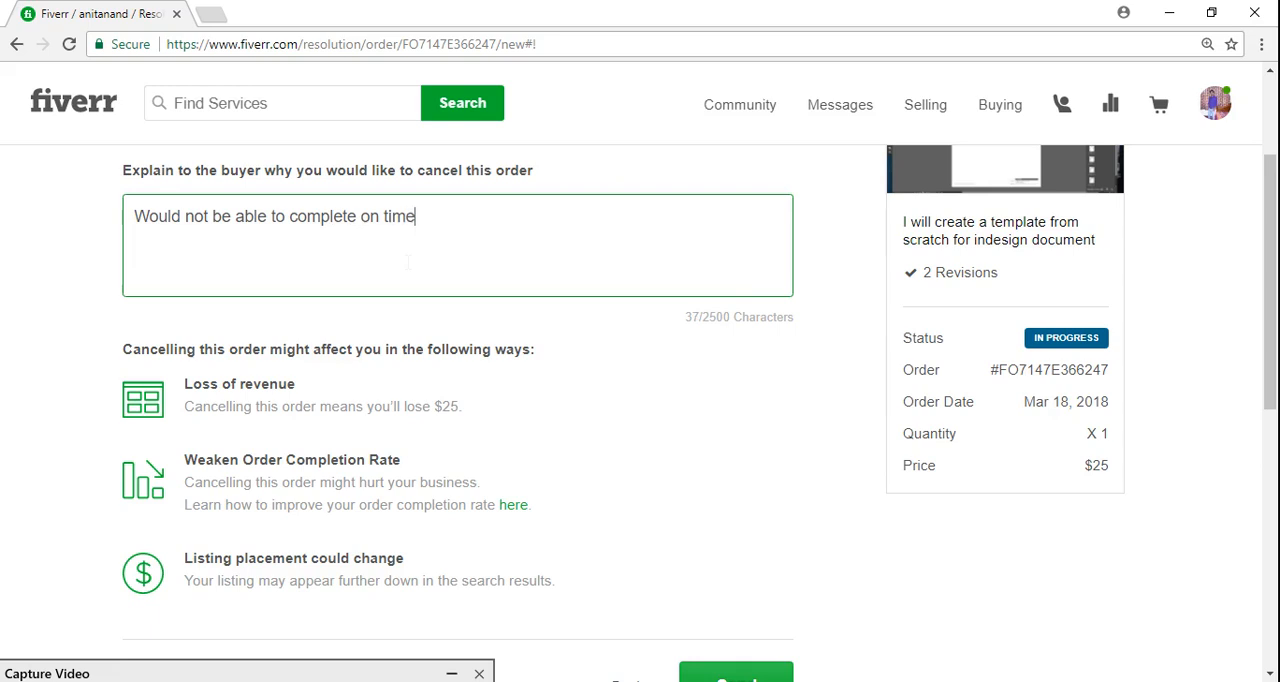
{"action": "type", "text": "due to"}
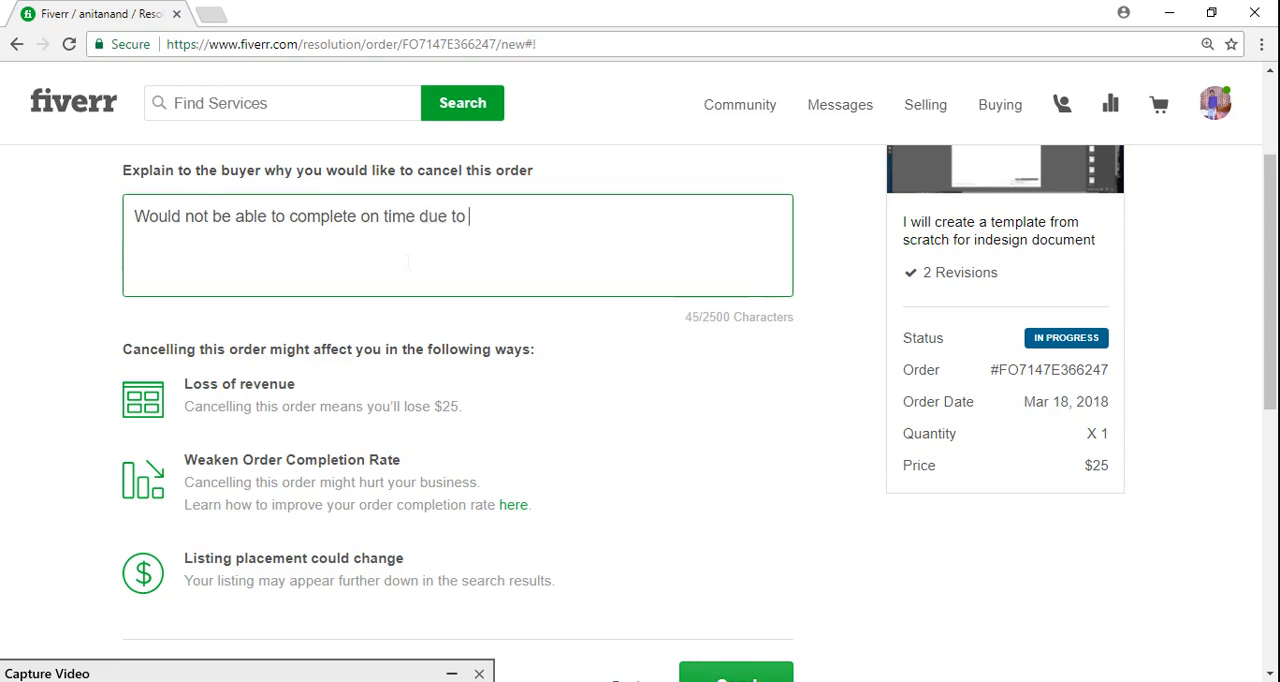
{"action": "type", "text": "personal r"}
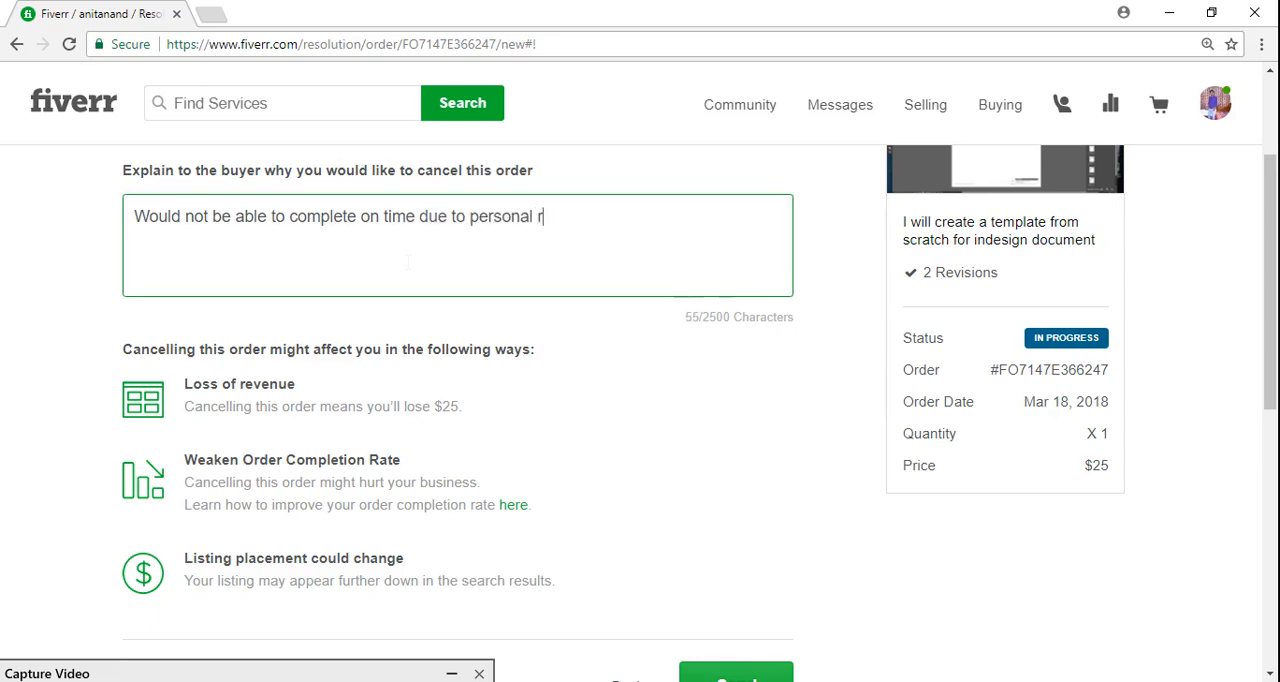
{"action": "type", "text": "easong"}
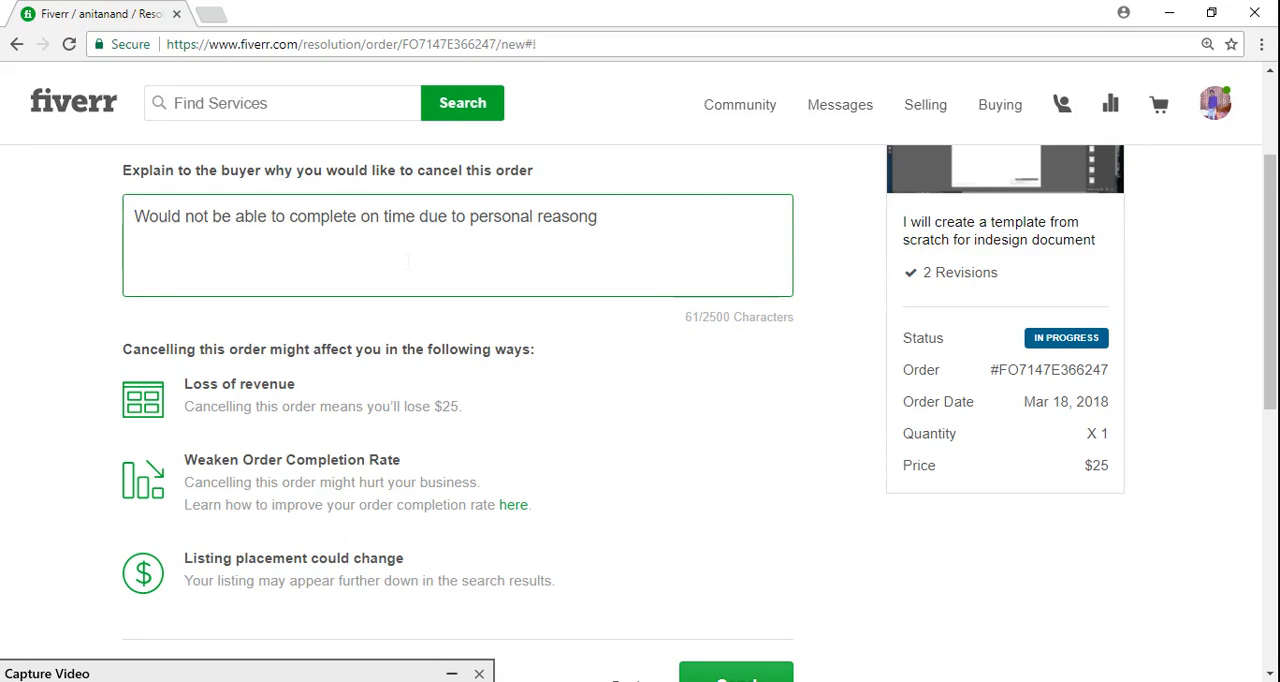
{"action": "type", "text": "s."}
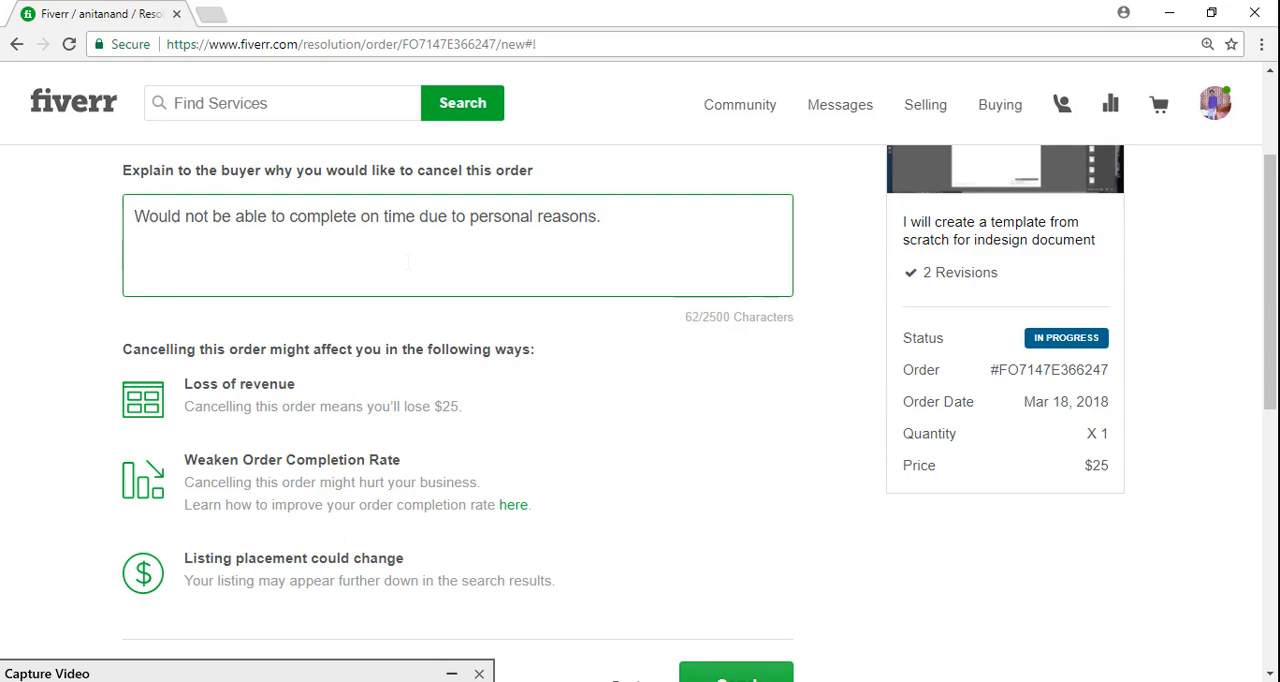
{"action": "type", "text": "Thanks"}
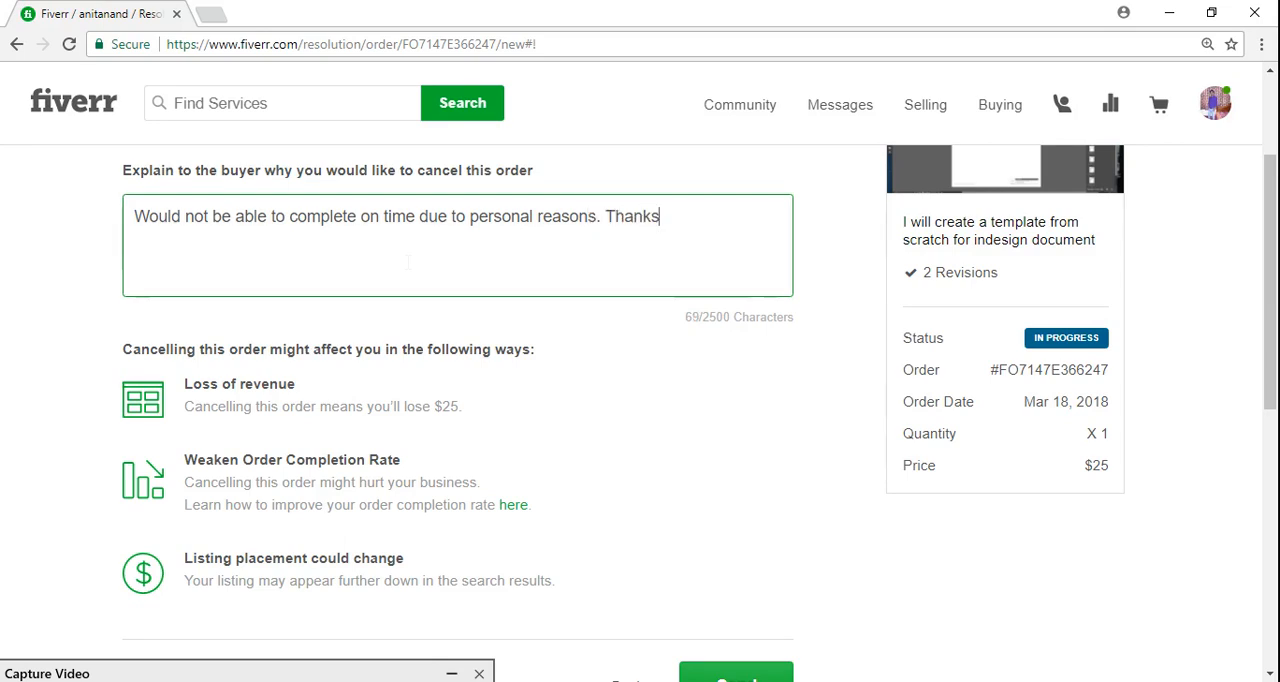
{"action": "mouse_move", "coordinate": [541, 519]}
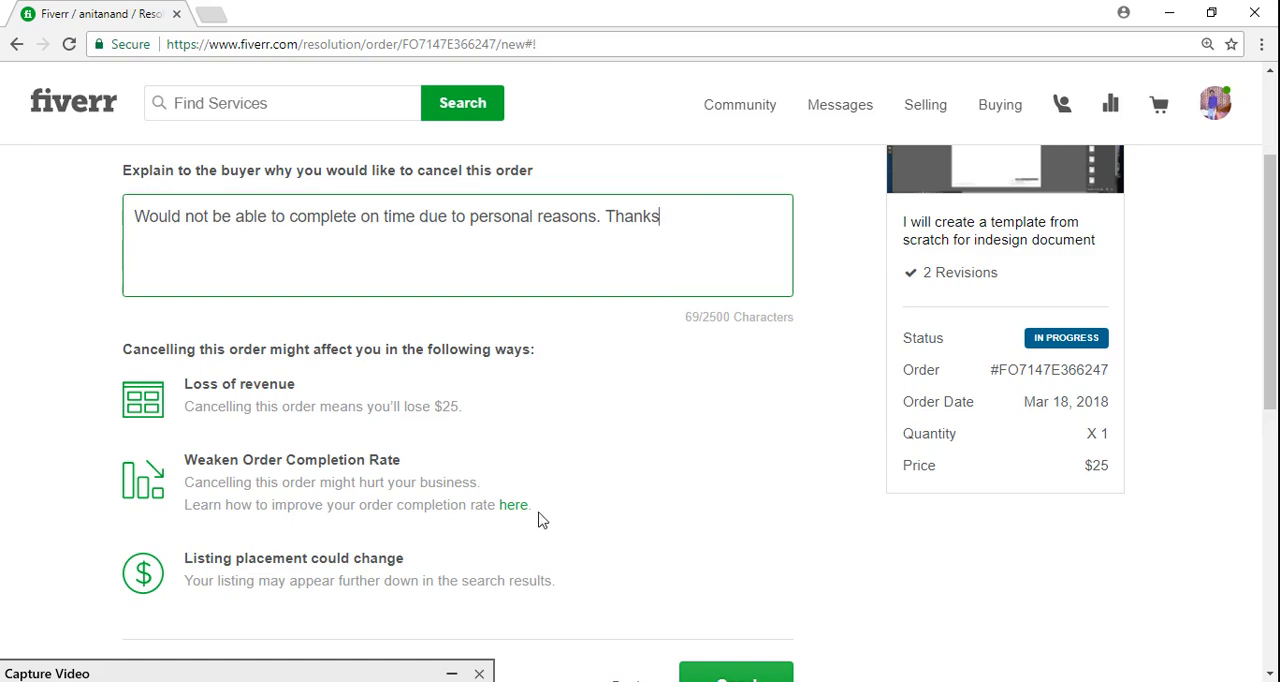
{"action": "scroll", "scroll_direction": "down", "scroll_amount": 3}
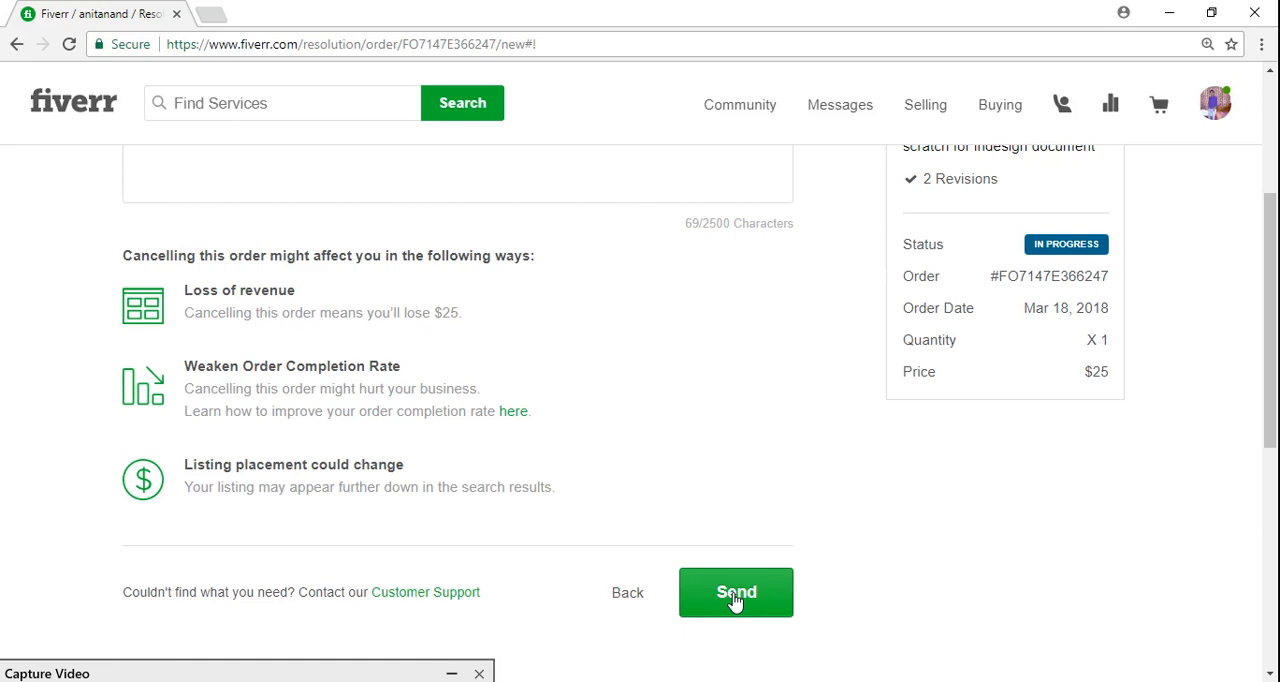
{"action": "scroll", "scroll_direction": "up", "scroll_amount": 3}
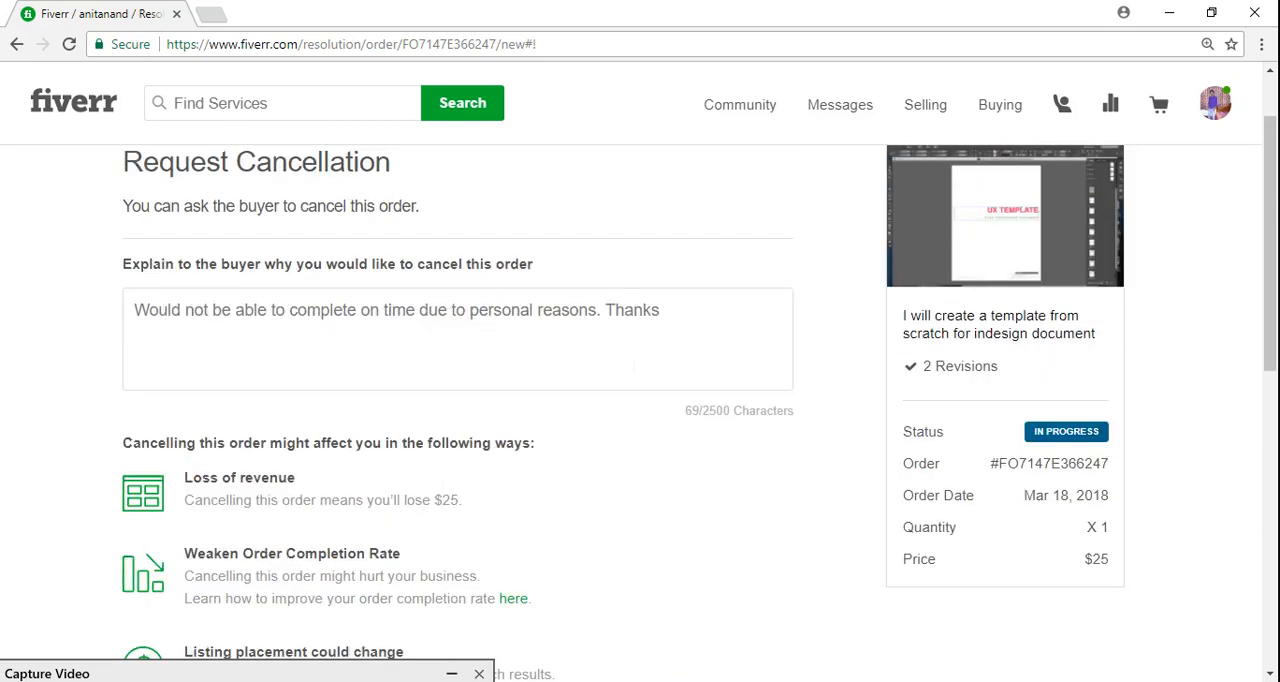
{"action": "scroll", "scroll_direction": "down", "scroll_amount": 3}
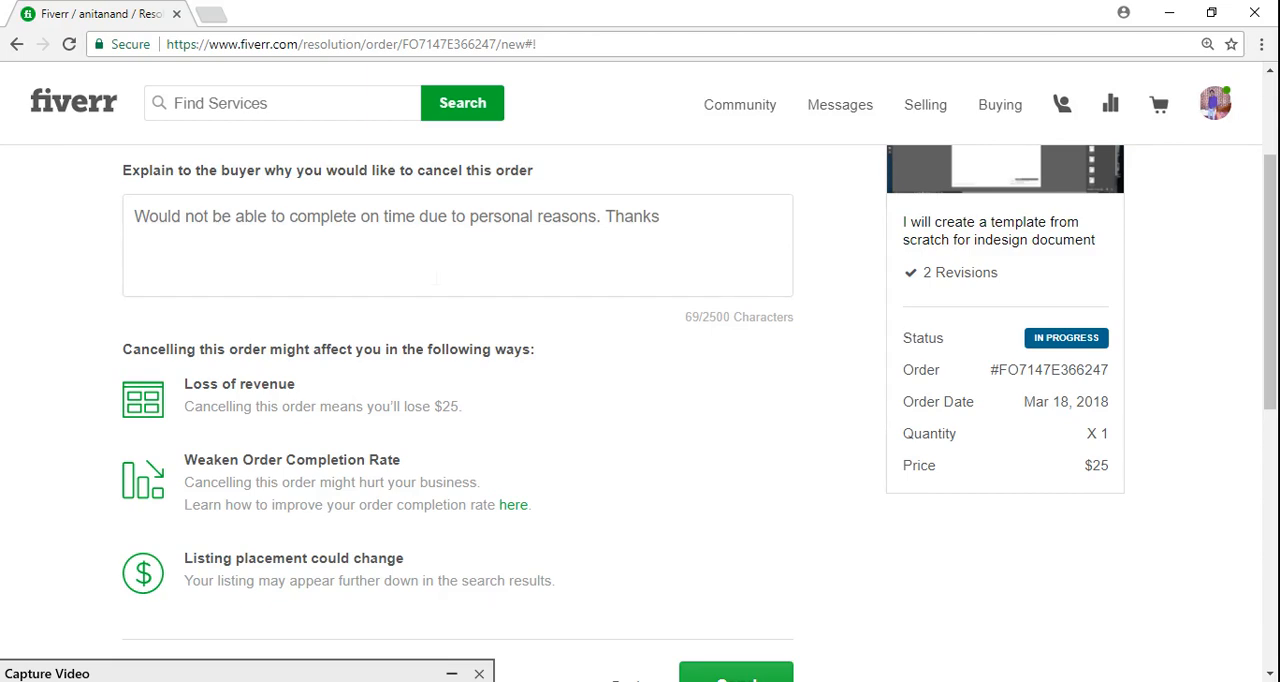
{"action": "mouse_move", "coordinate": [338, 369]}
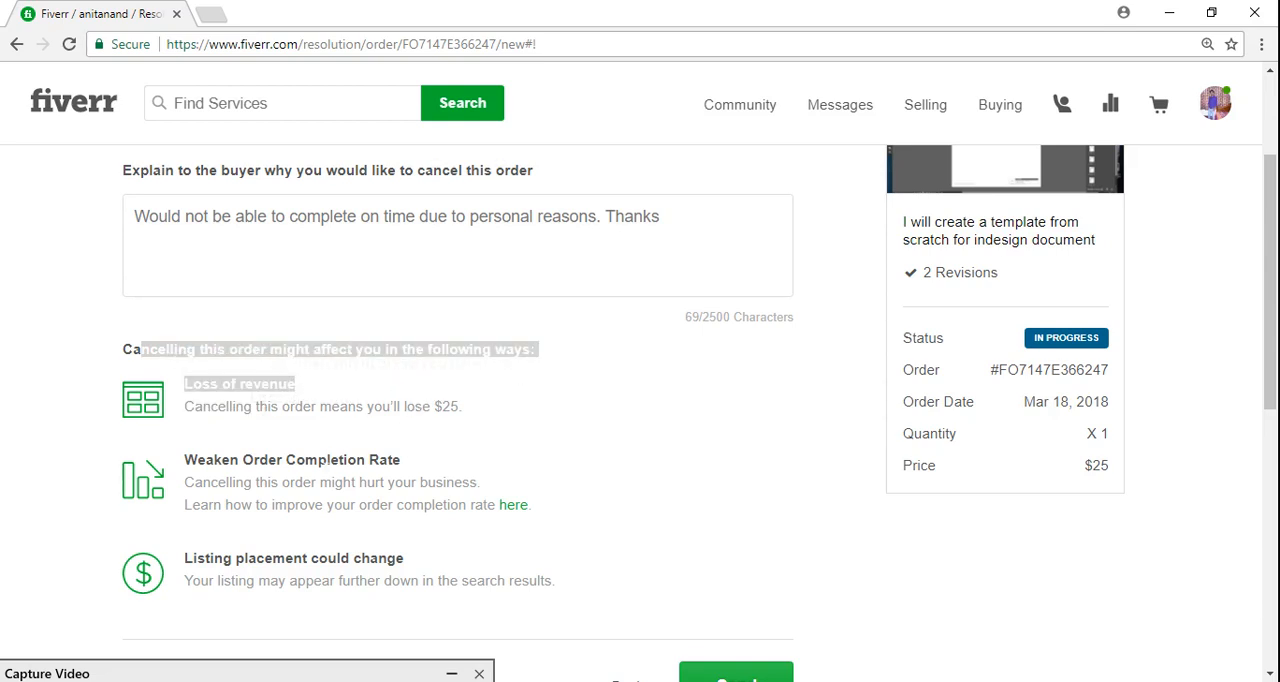
{"action": "scroll", "scroll_direction": "down", "scroll_amount": 3}
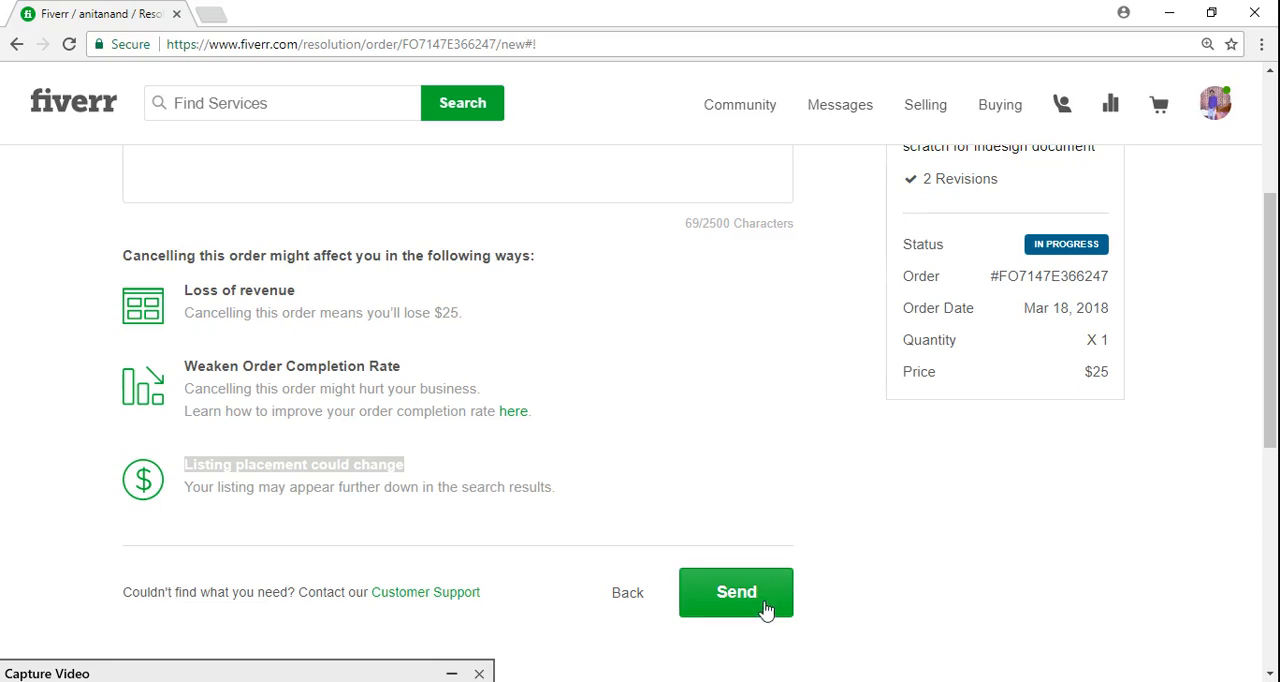
Send the cancellation request to the buyer, putting the order into Dispute.
{"action": "left_click", "coordinate": [736, 592]}
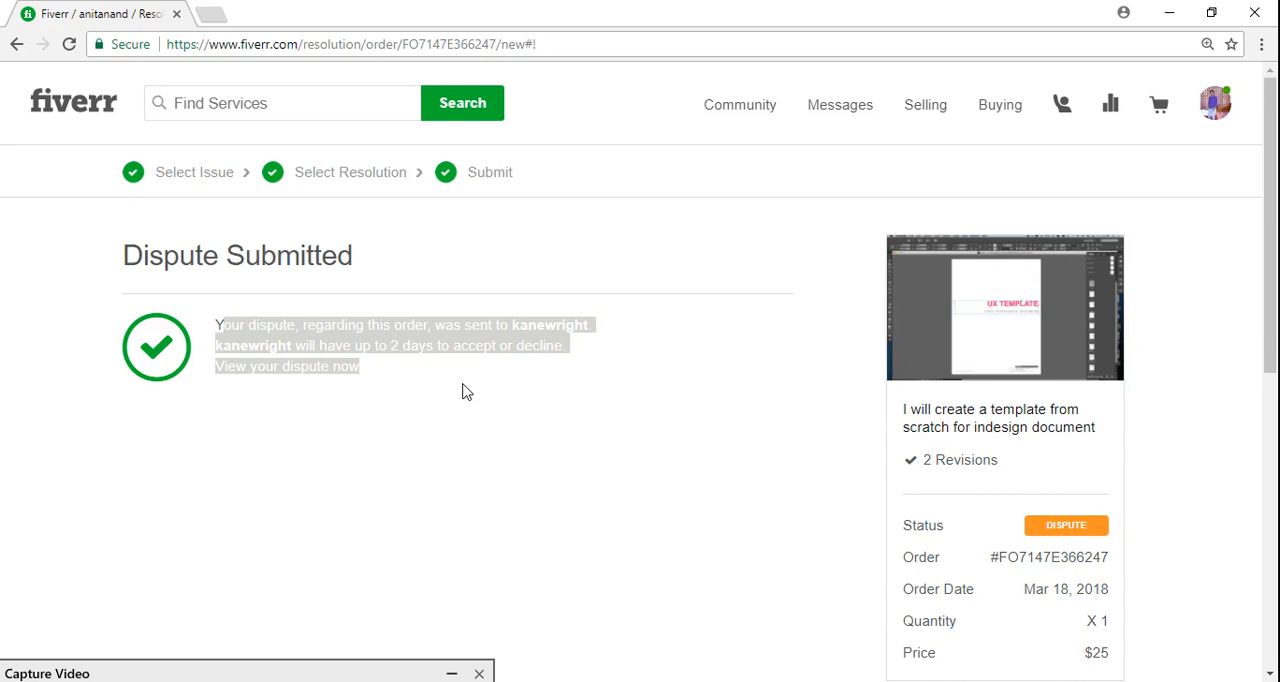
{"action": "mouse_move", "coordinate": [210, 668]}
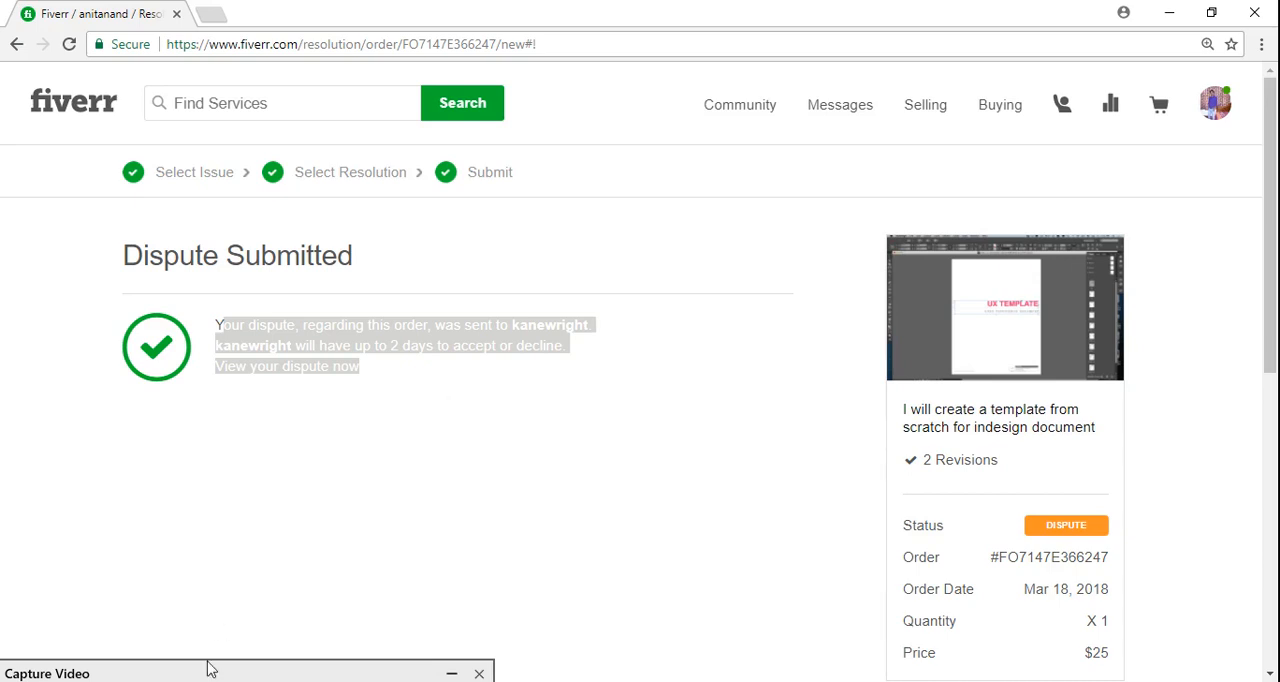